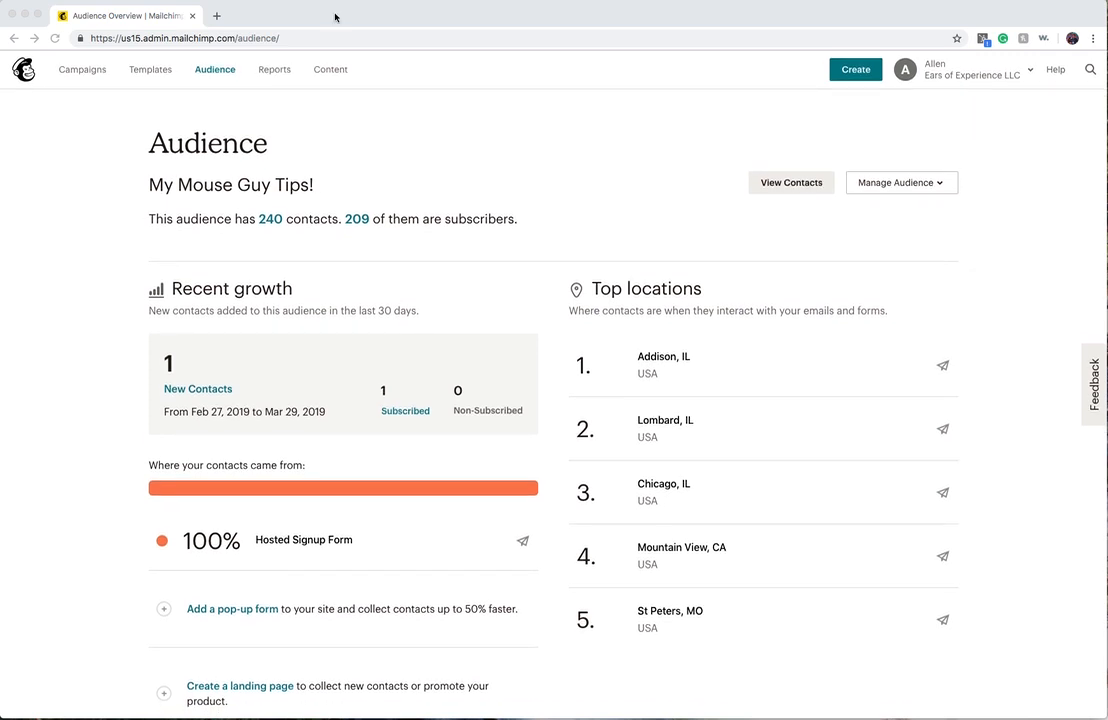
pyautogui.moveTo(210, 84)
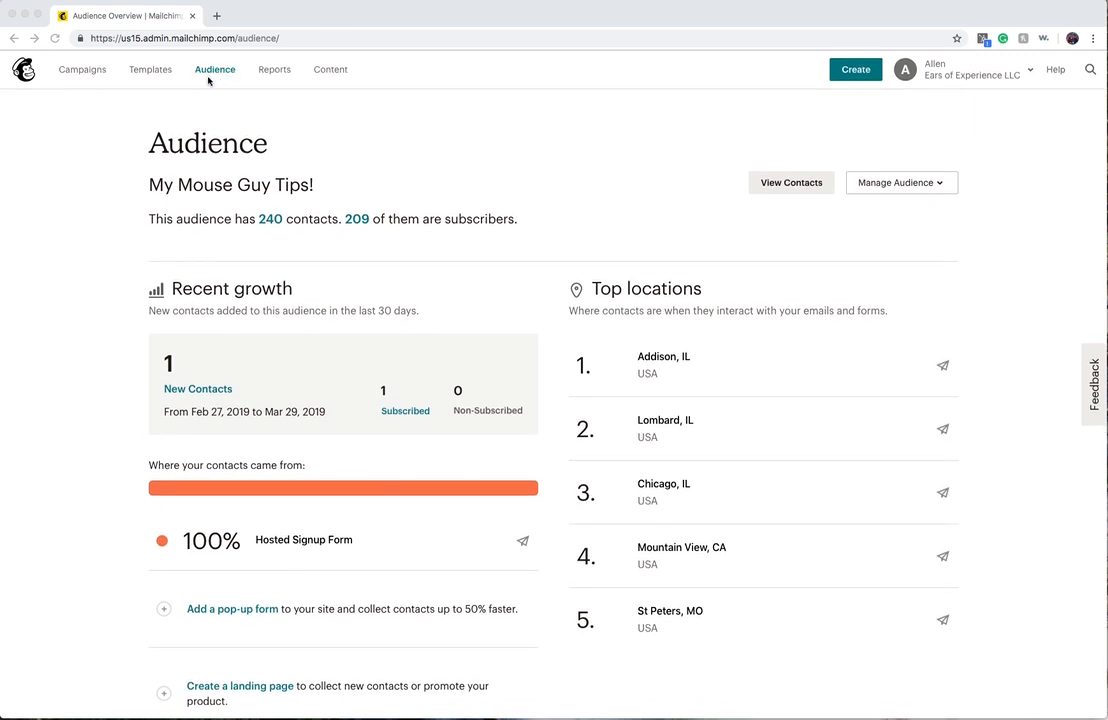
pyautogui.moveTo(212, 72)
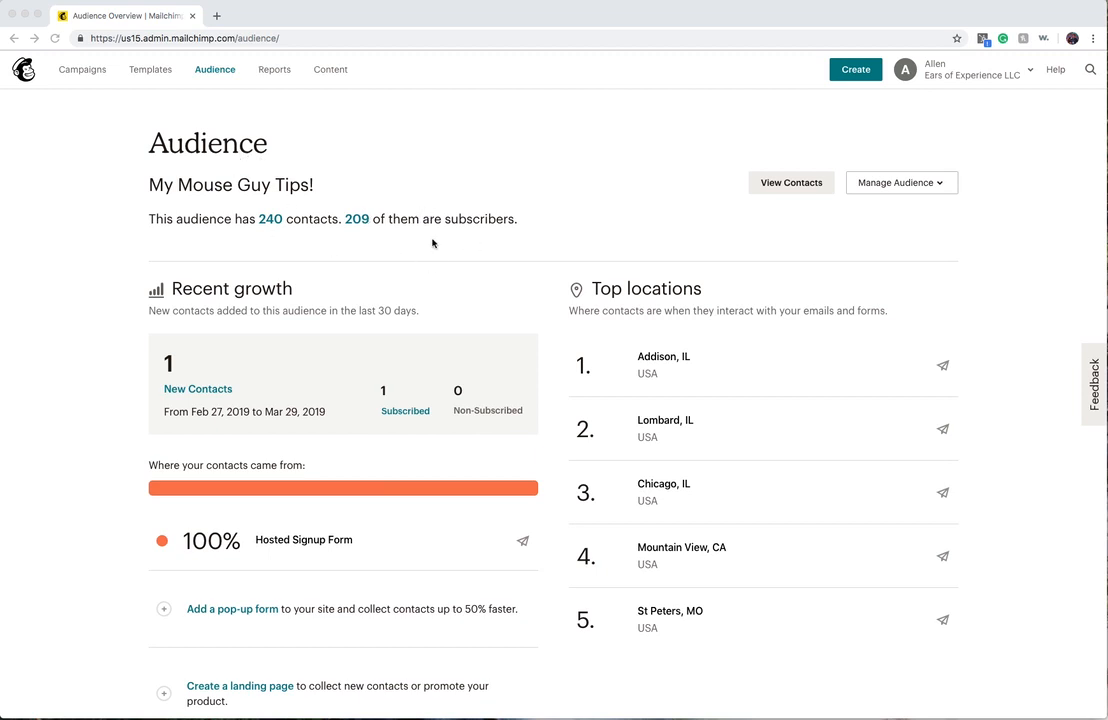
pyautogui.moveTo(876, 202)
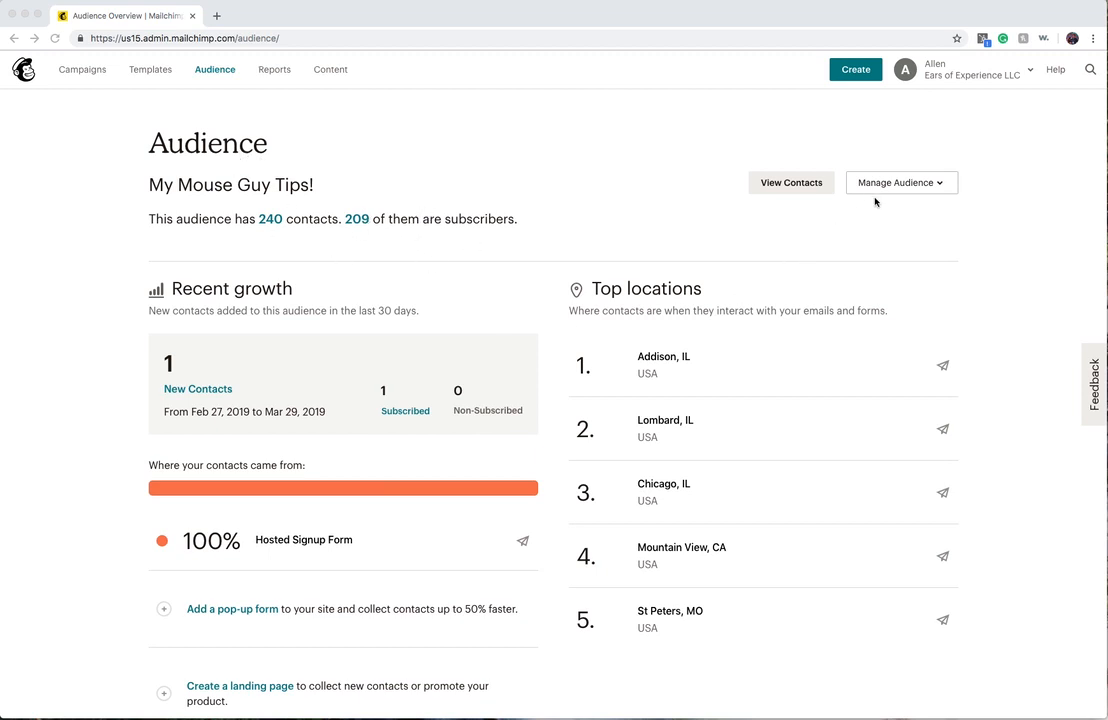
pyautogui.moveTo(882, 188)
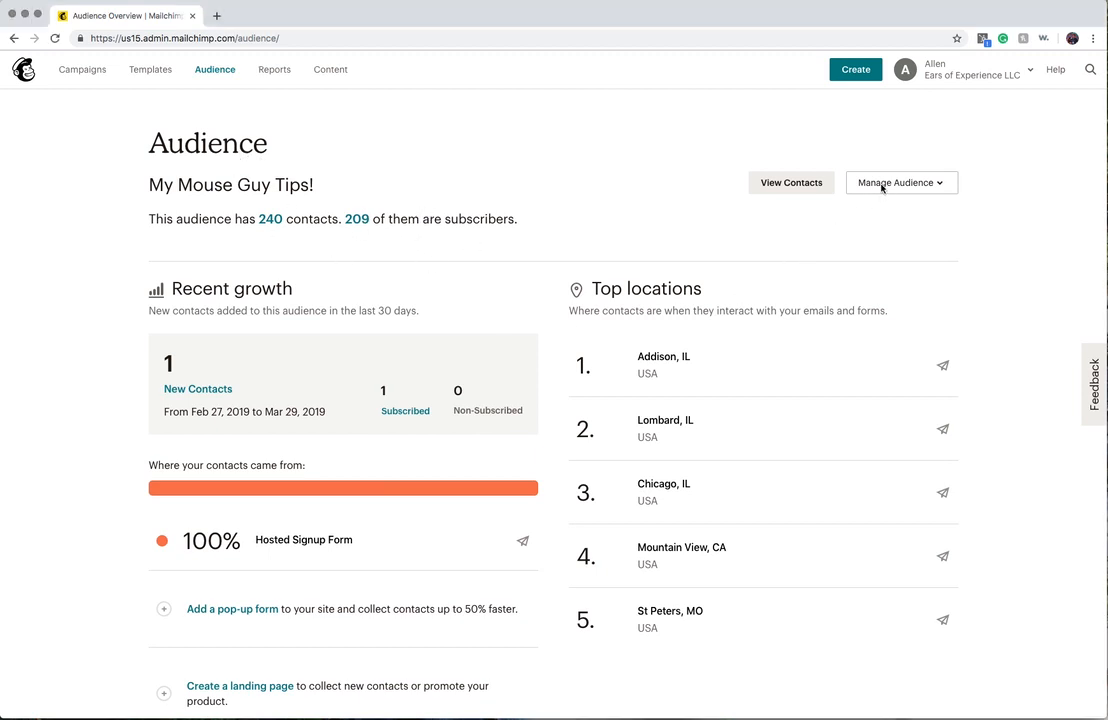
# Show the Manage Audience options for the My Mouse Guy Tips! audience.
pyautogui.click(900, 182)
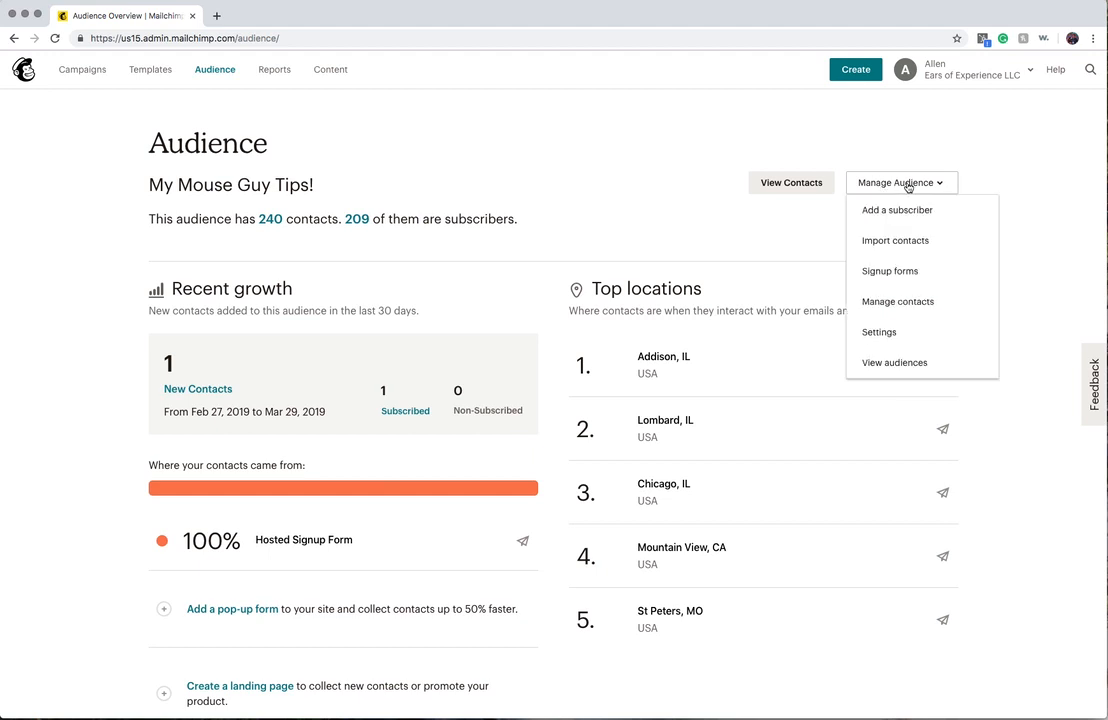
pyautogui.moveTo(946, 188)
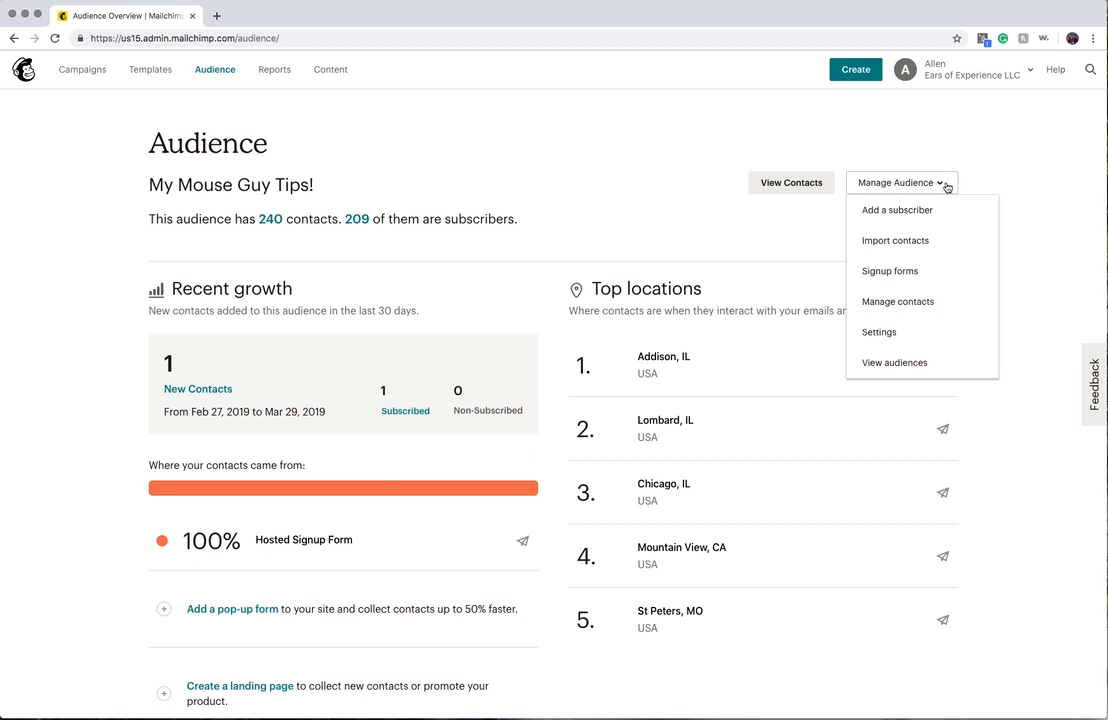
pyautogui.moveTo(944, 188)
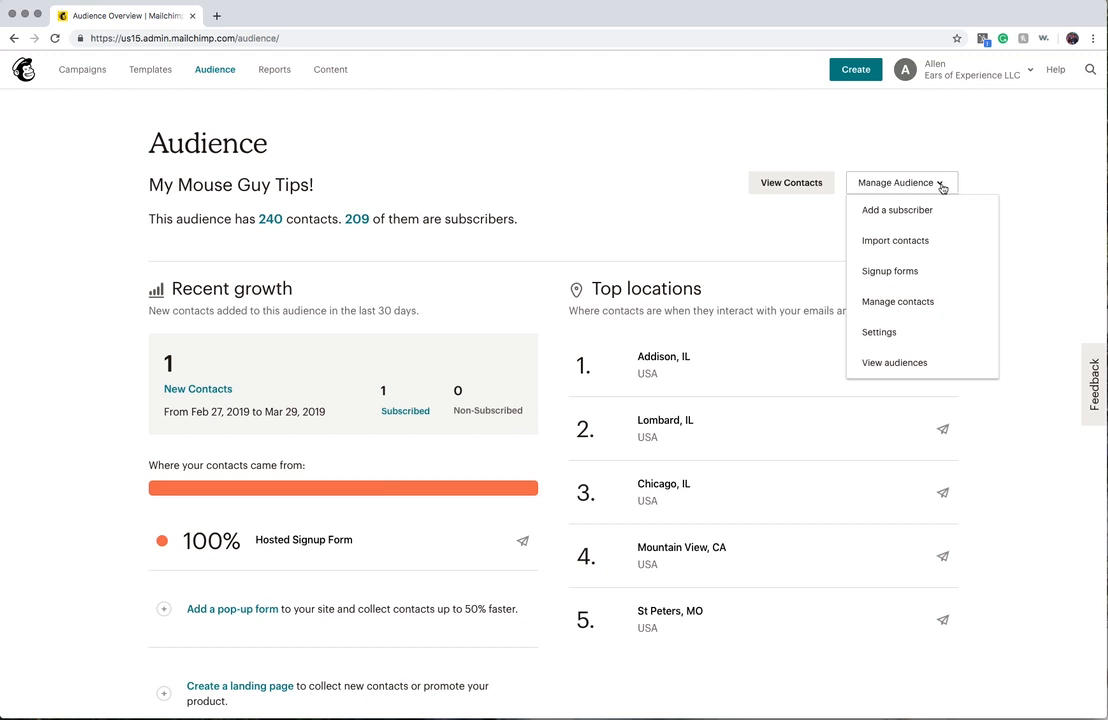
pyautogui.moveTo(928, 364)
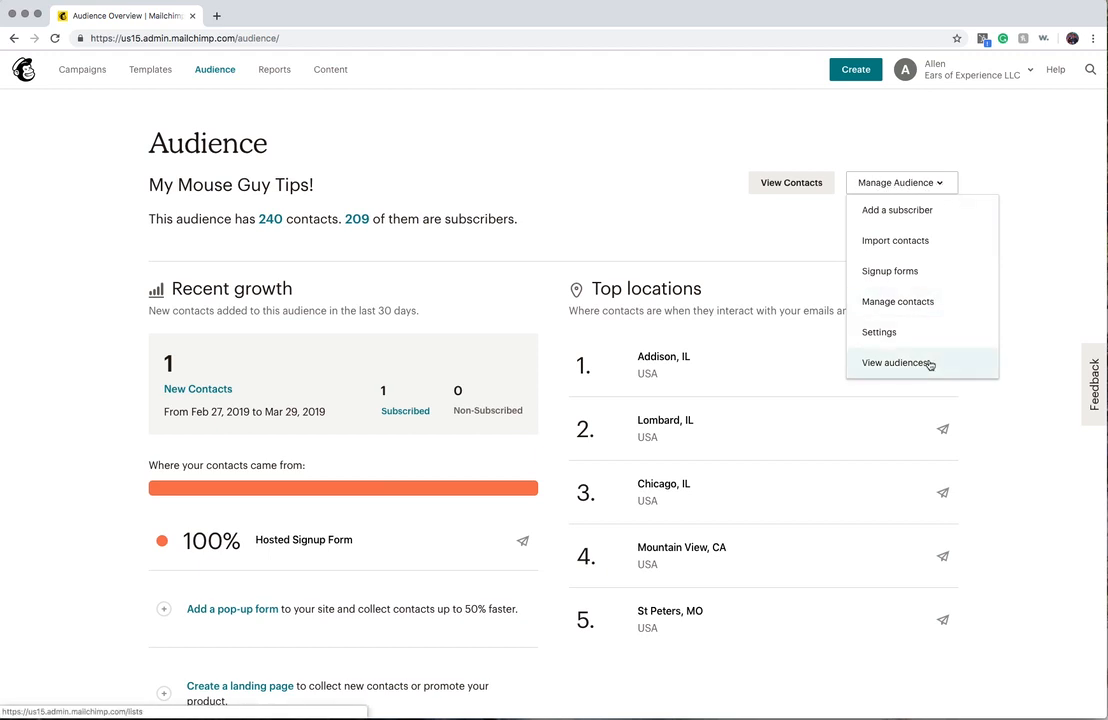
# Go to the full audiences list and start creating a new audience, bringing up the tags suggestion.
pyautogui.click(896, 364)
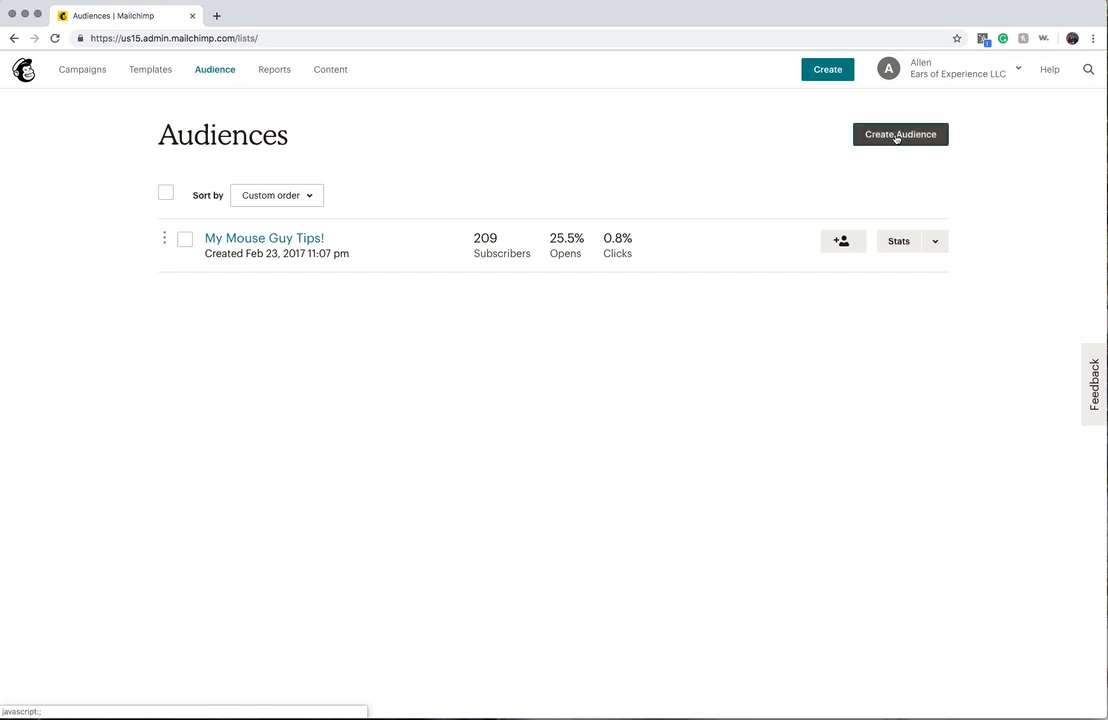
pyautogui.click(900, 134)
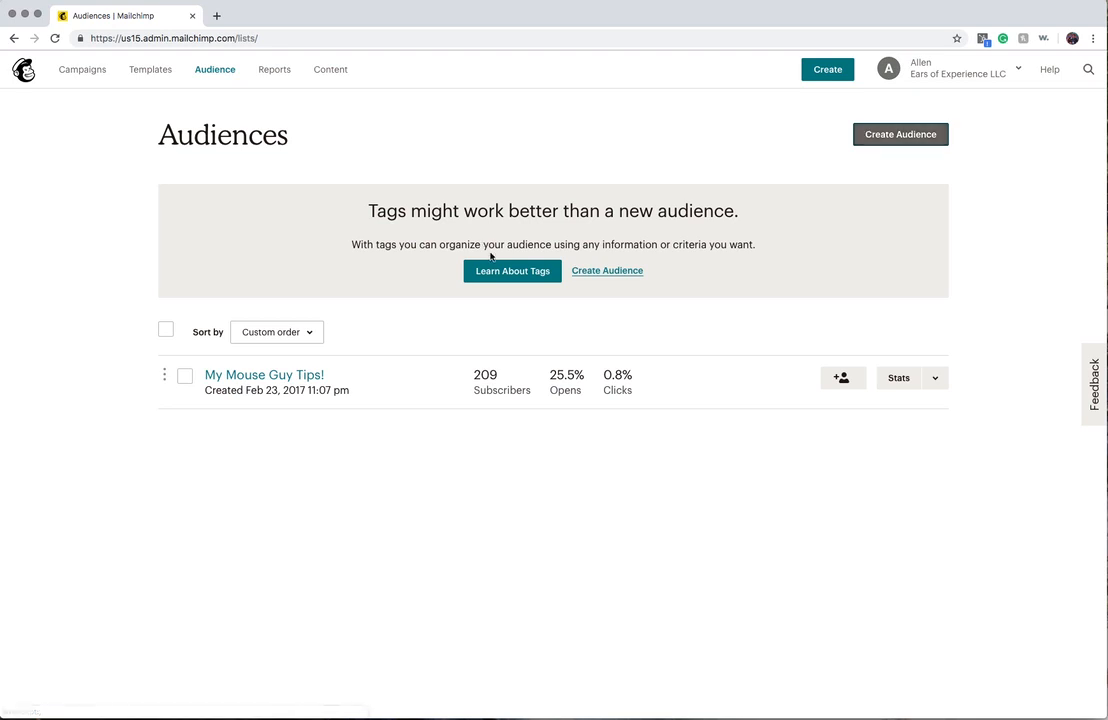
pyautogui.moveTo(640, 284)
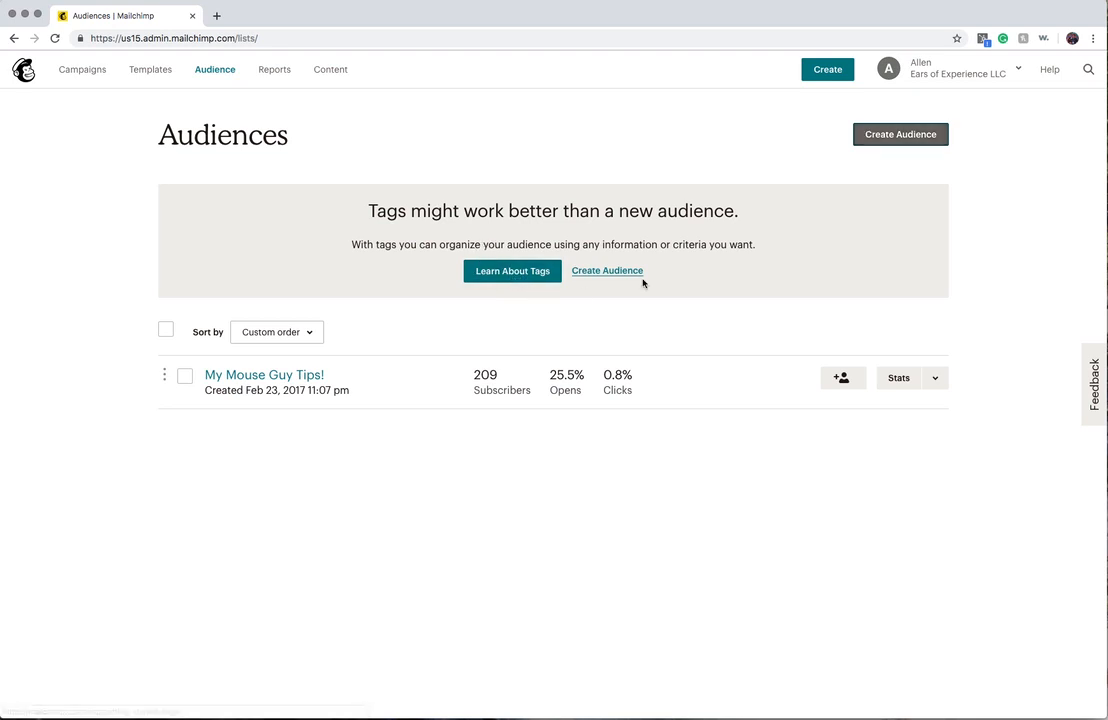
pyautogui.moveTo(600, 276)
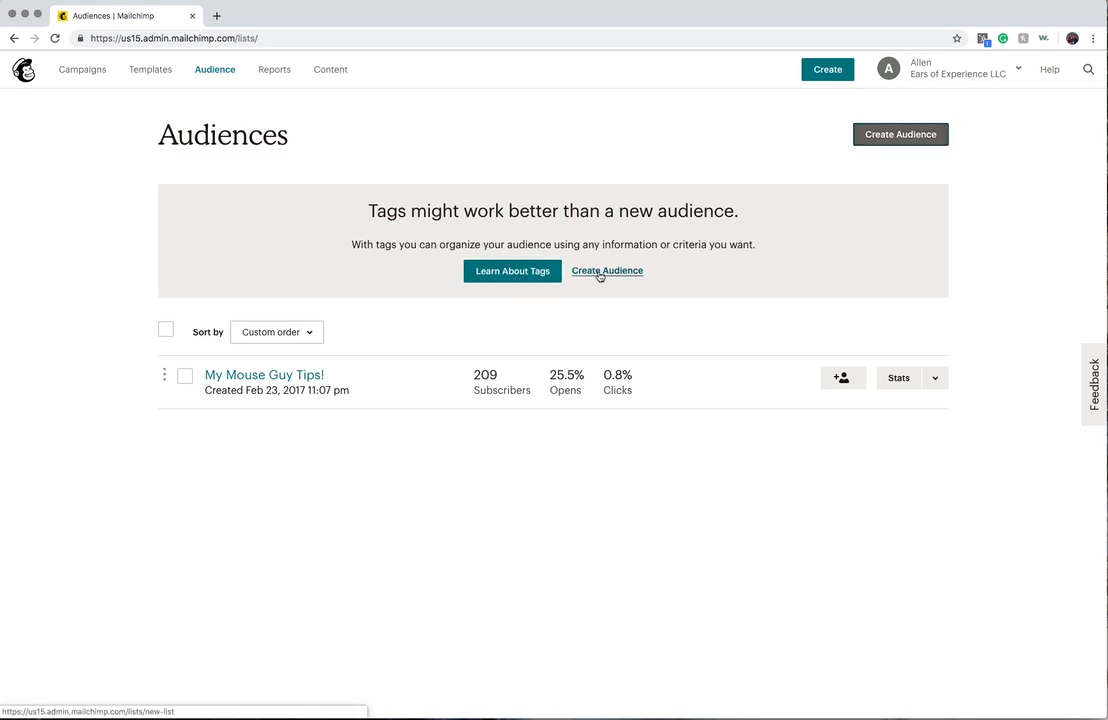
# Name the new audience 'New Quotes' with default From email and From name filled from suggestions.
pyautogui.click(606, 272)
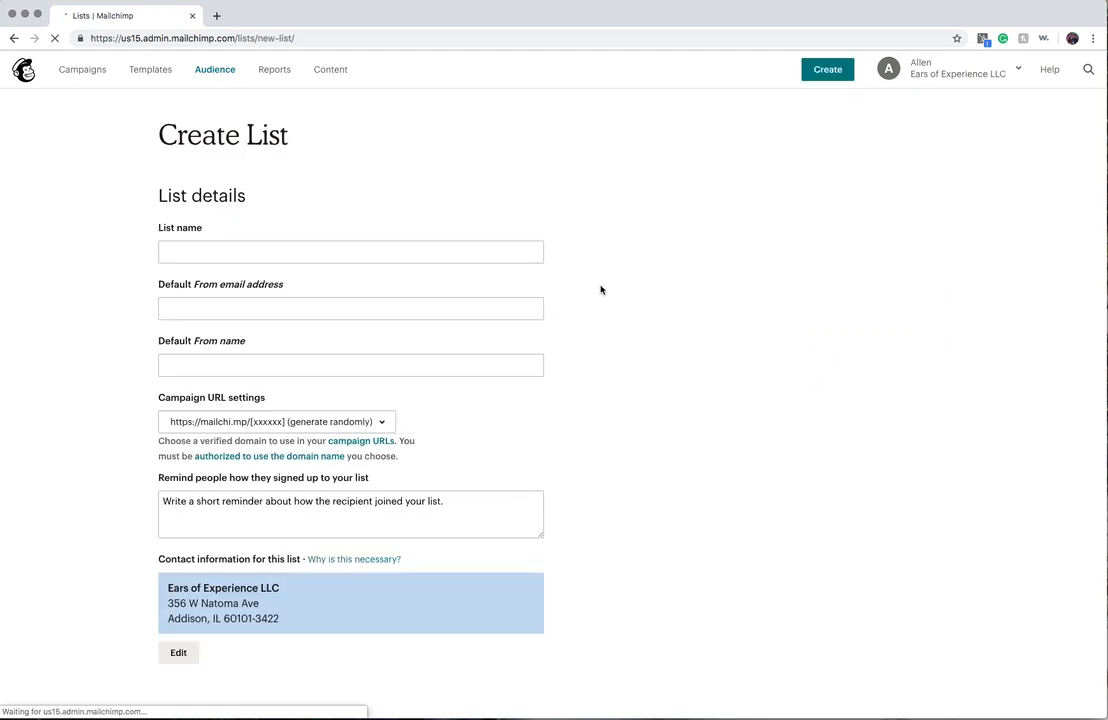
pyautogui.click(350, 252)
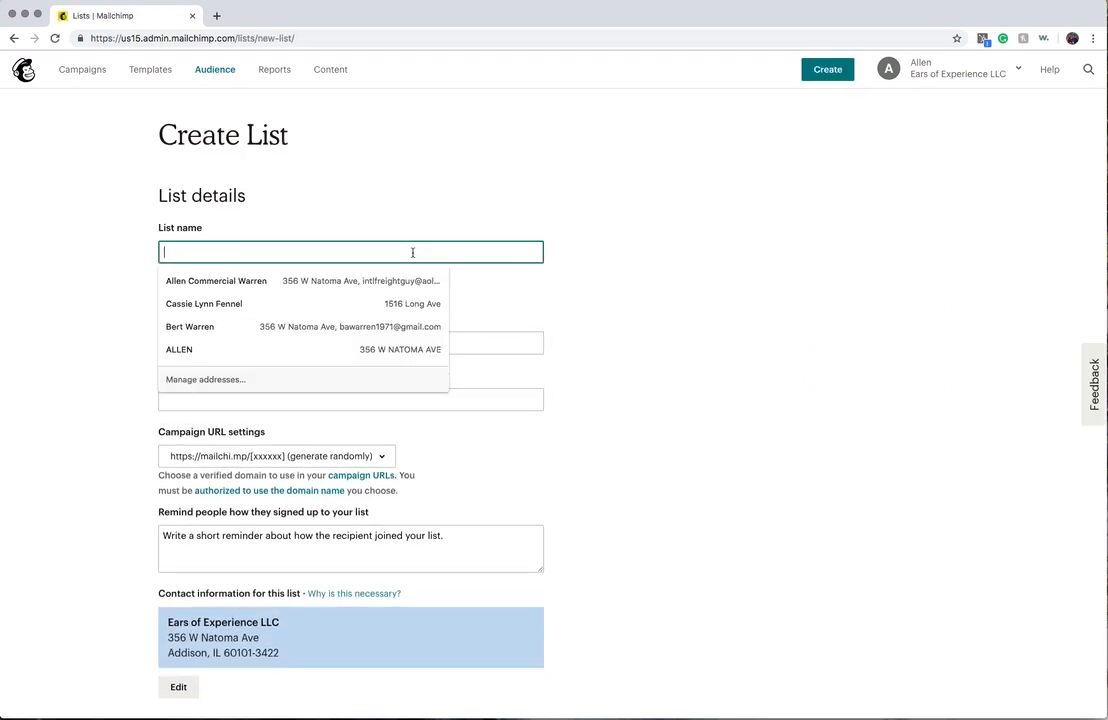
pyautogui.write('New Quotes')
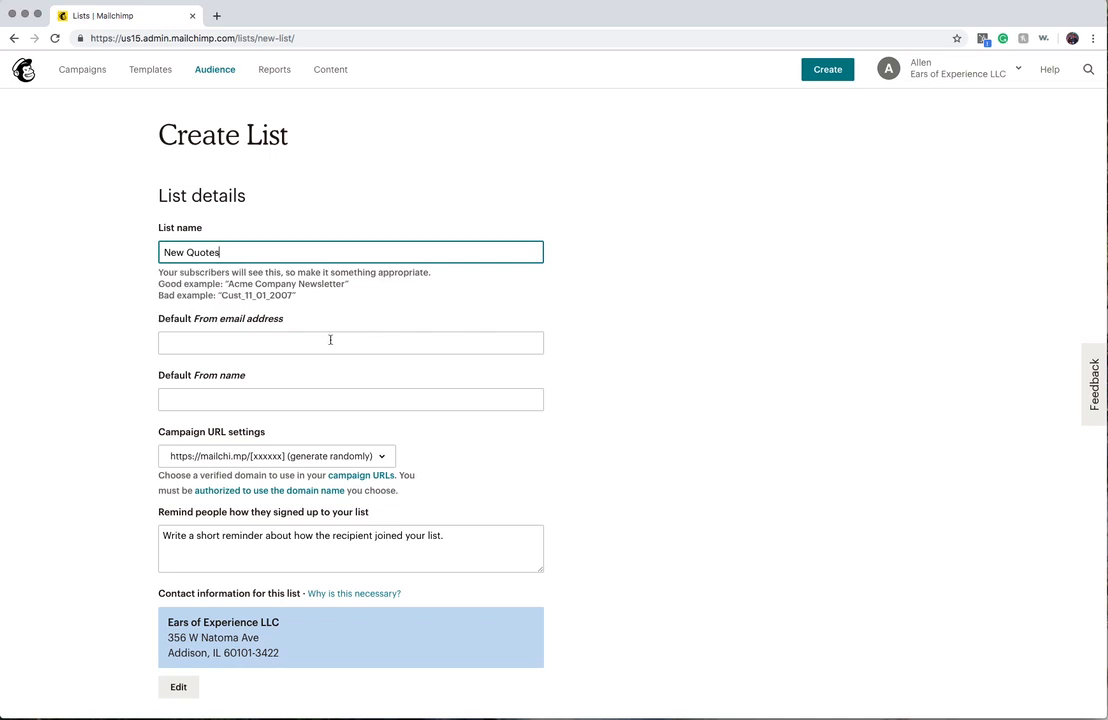
pyautogui.write('aw')
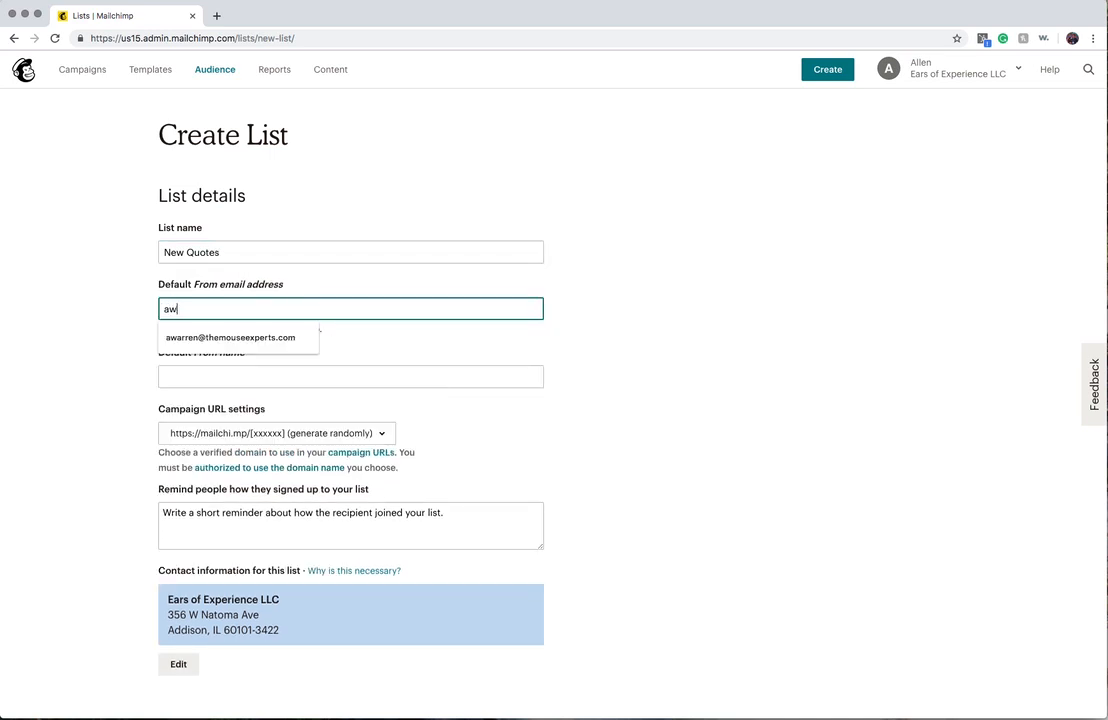
pyautogui.click(230, 336)
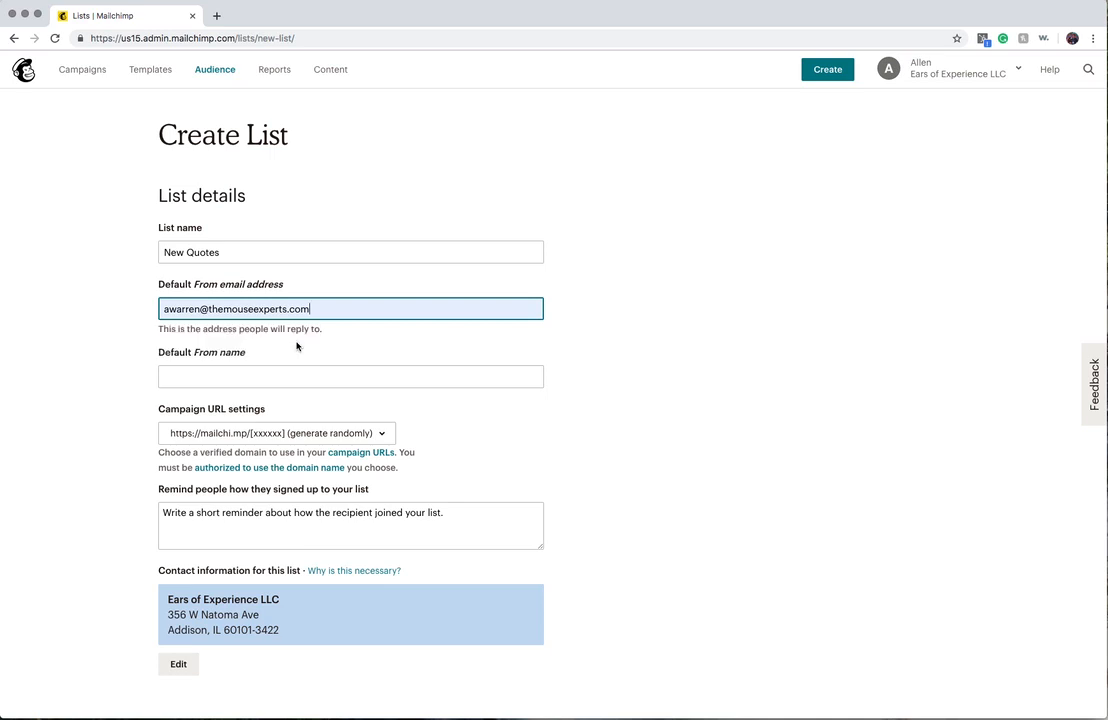
pyautogui.click(350, 376)
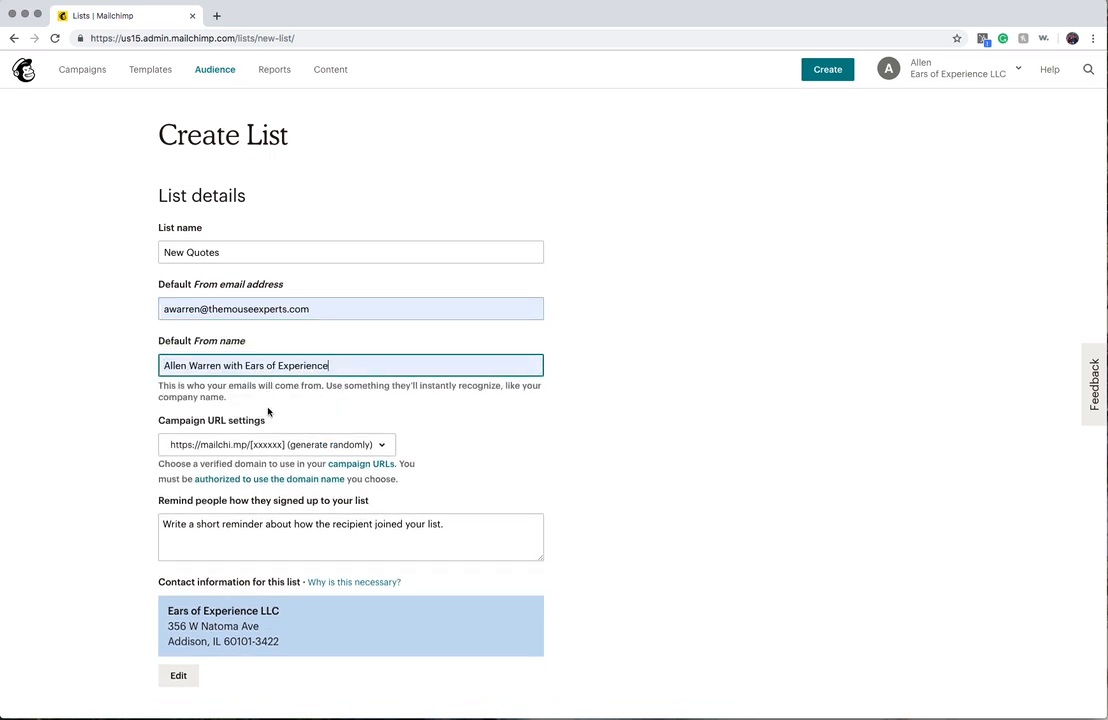
# Enter reminder text 'Signed up' and save the New Quotes audience.
pyautogui.scroll(-3)
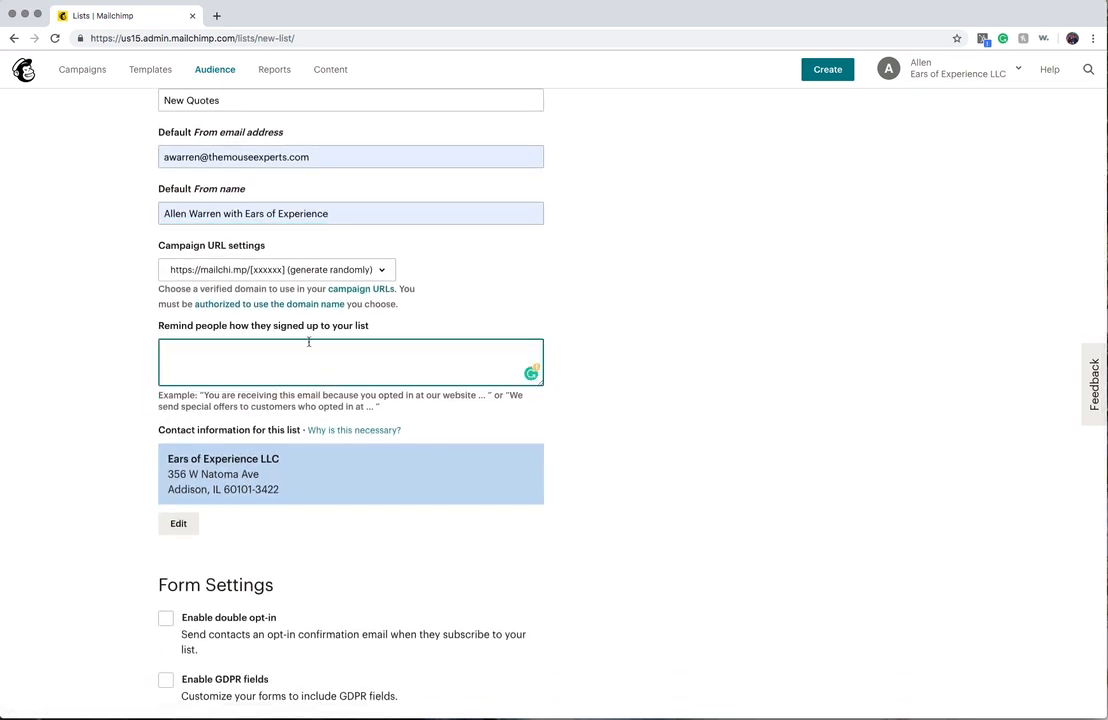
pyautogui.write('Signed up')
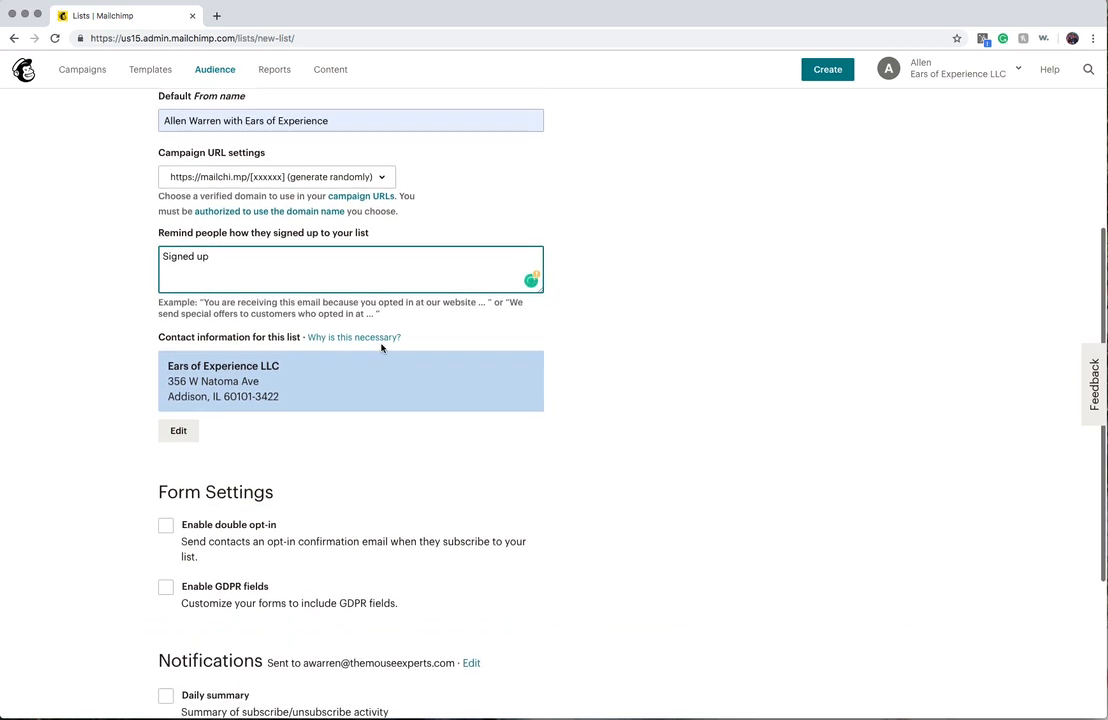
pyautogui.scroll(-3)
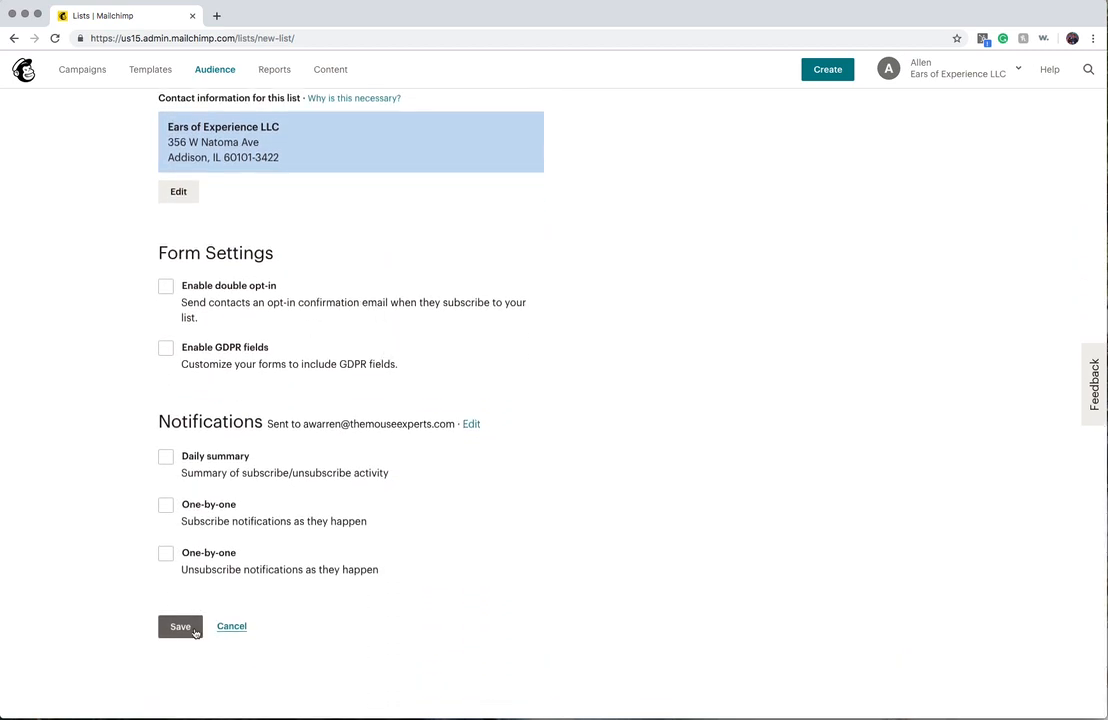
pyautogui.click(180, 626)
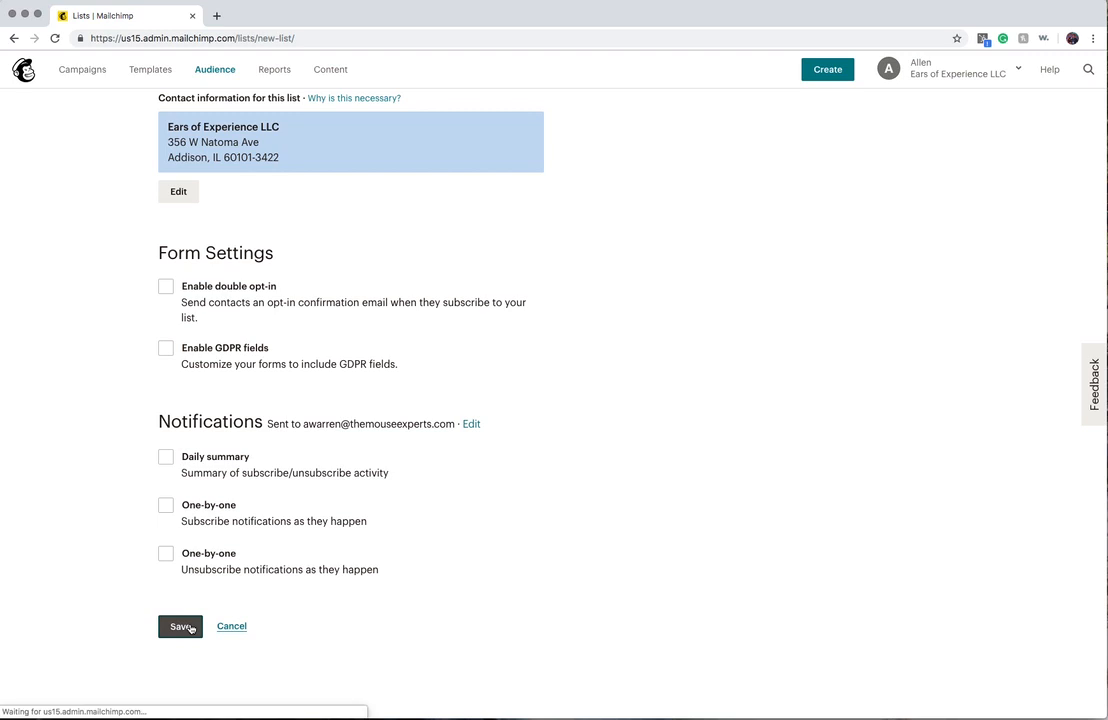
pyautogui.click(180, 626)
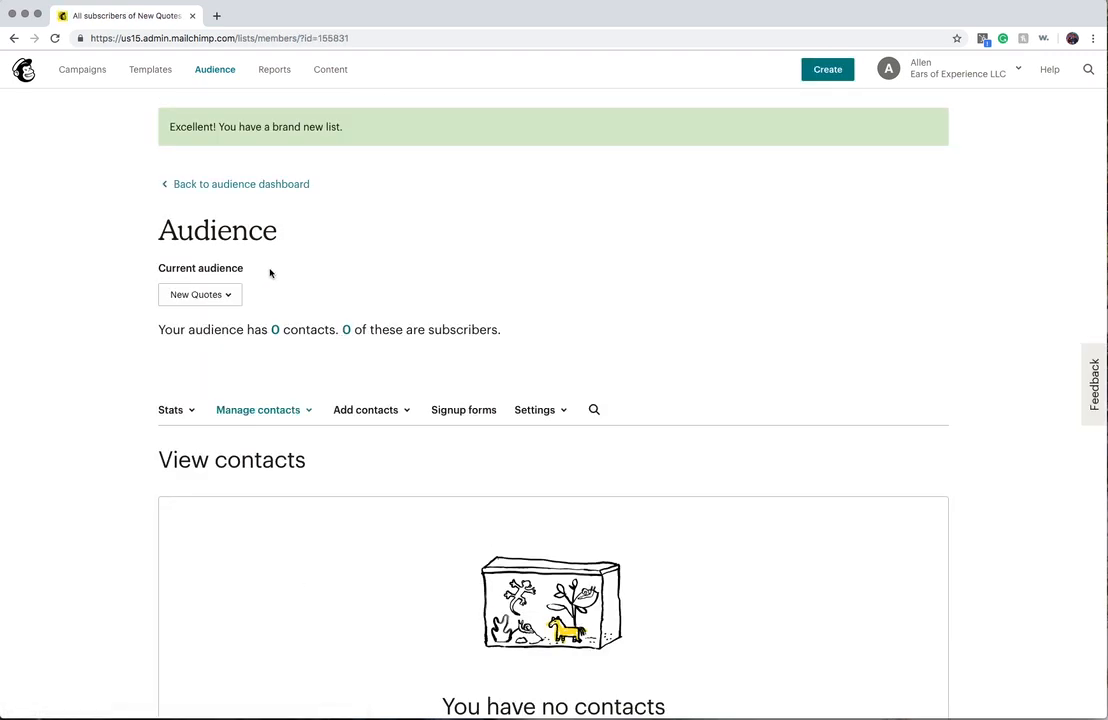
pyautogui.moveTo(222, 314)
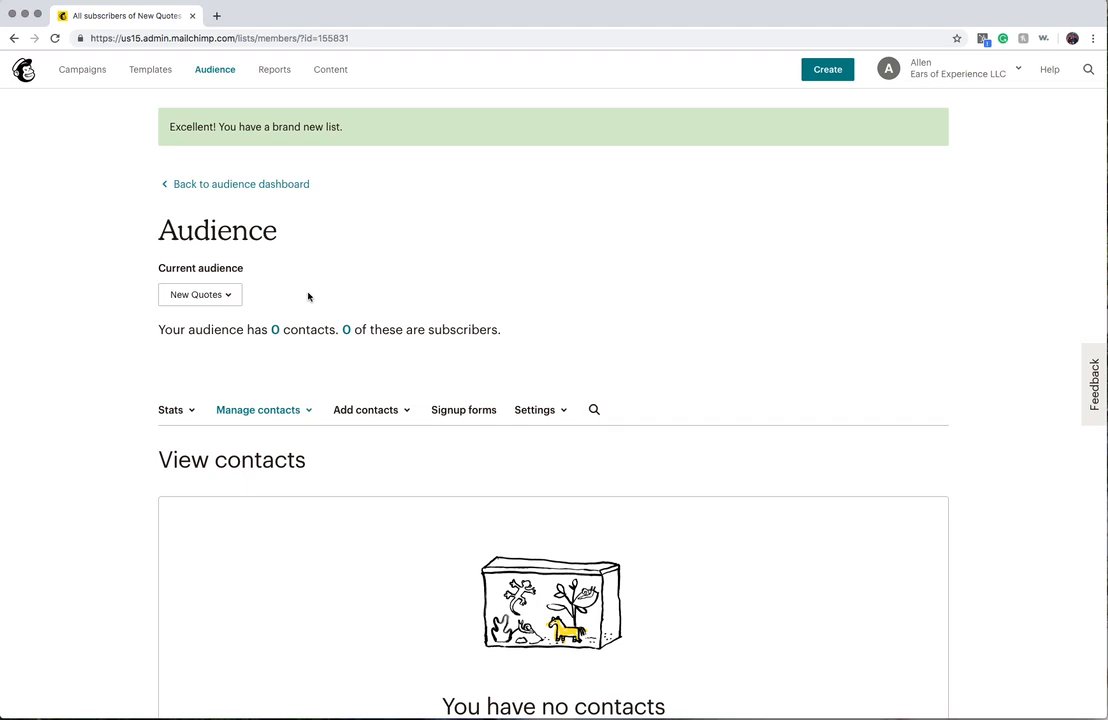
# Start adding a single subscriber to the empty New Quotes audience.
pyautogui.click(364, 408)
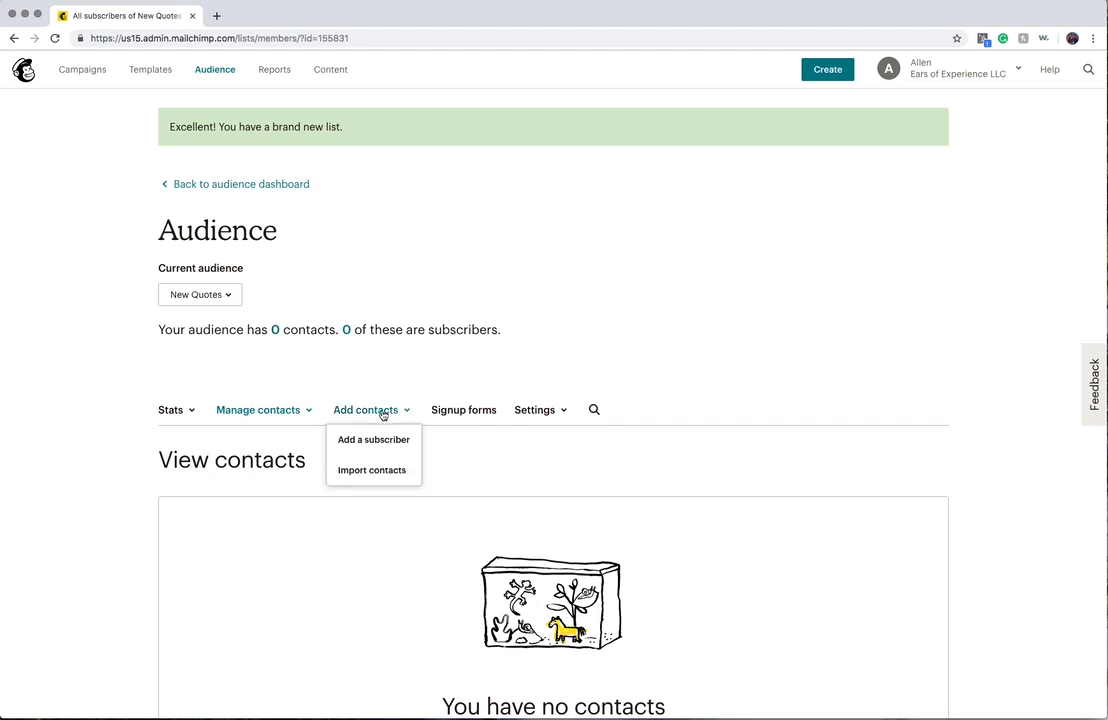
pyautogui.click(372, 440)
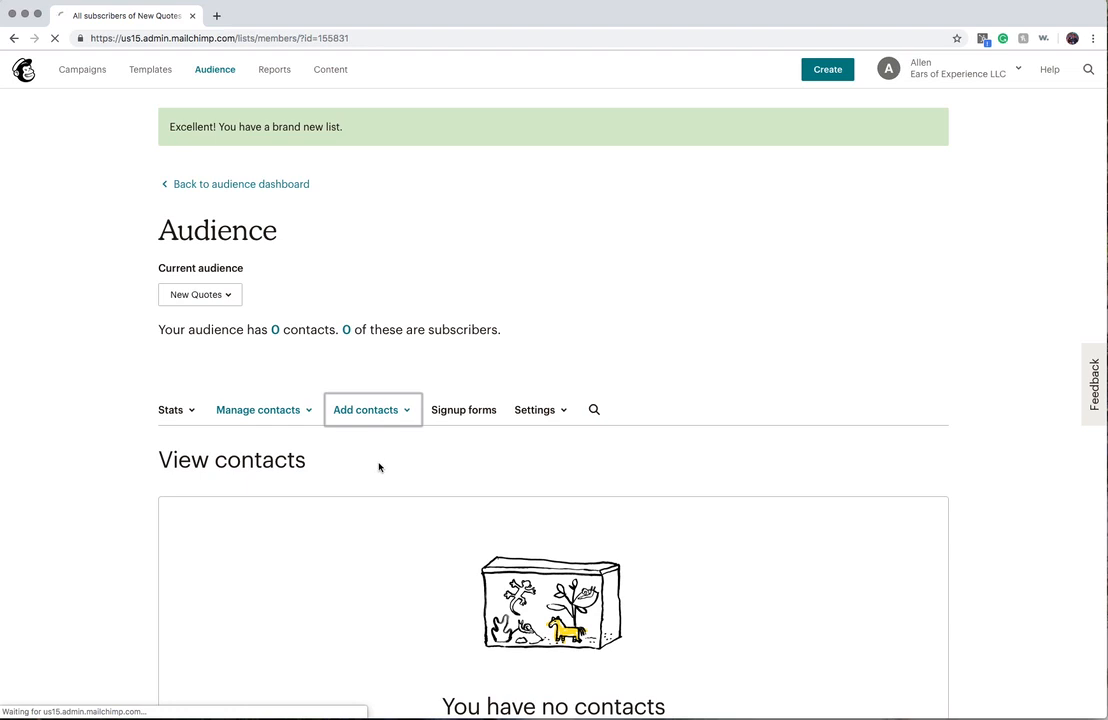
# Fill the subscriber's details from a saved suggestion, mark email permission given, and subscribe them.
pyautogui.click(368, 408)
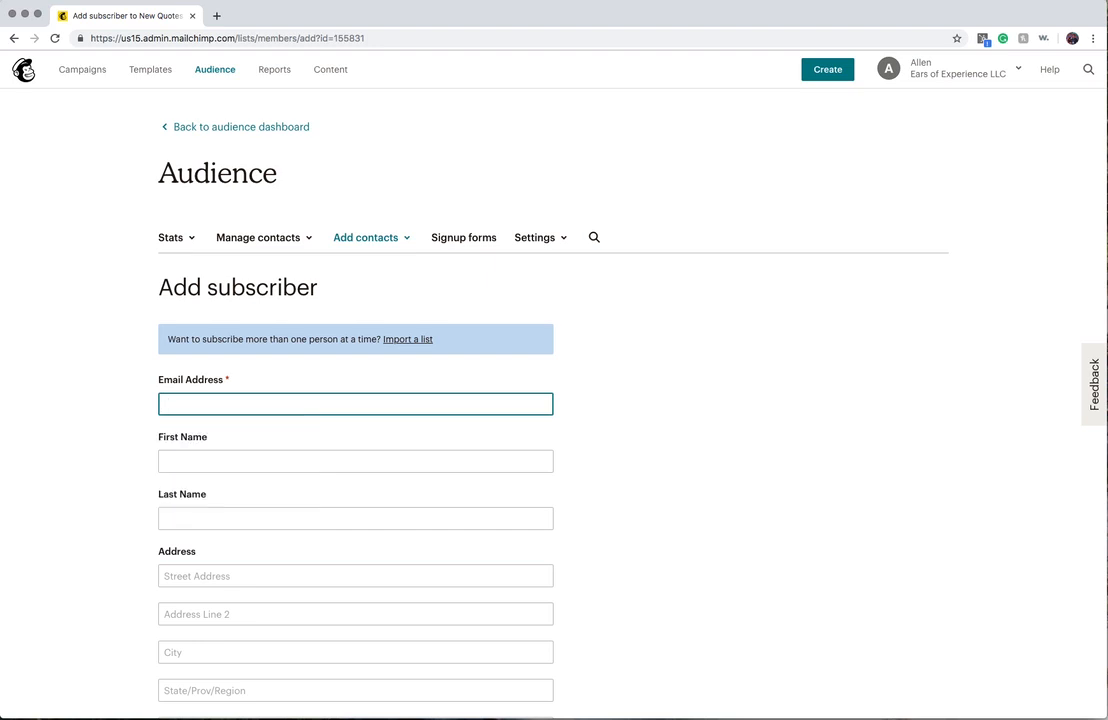
pyautogui.write('intl')
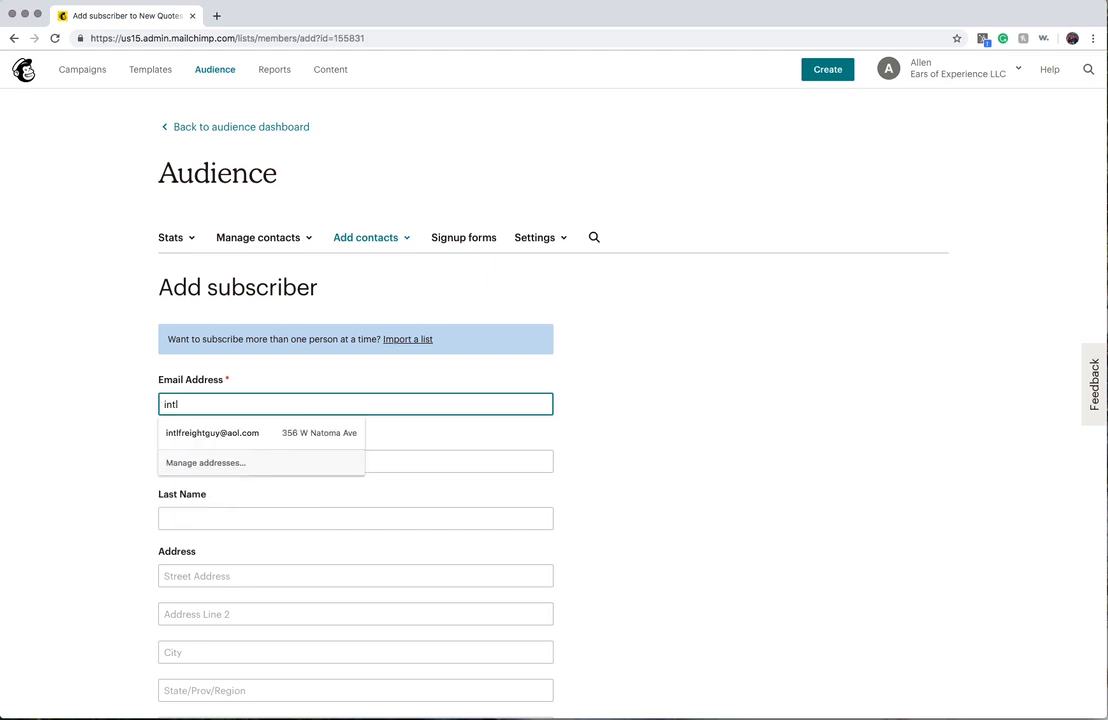
pyautogui.click(214, 432)
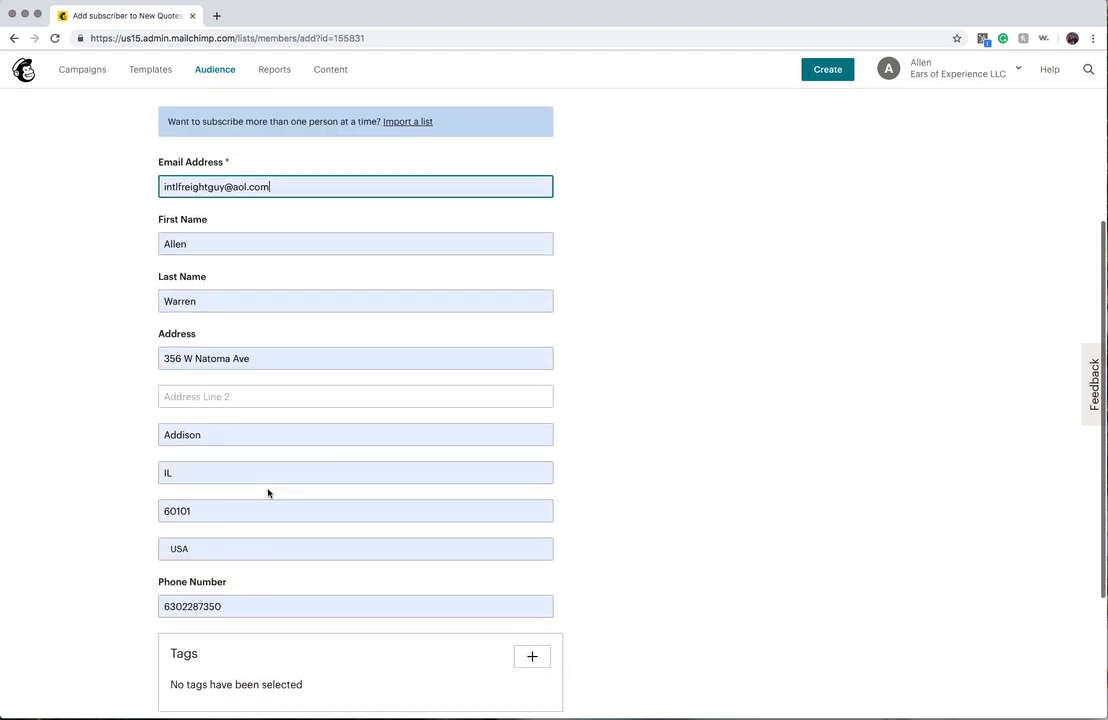
pyautogui.scroll(-3)
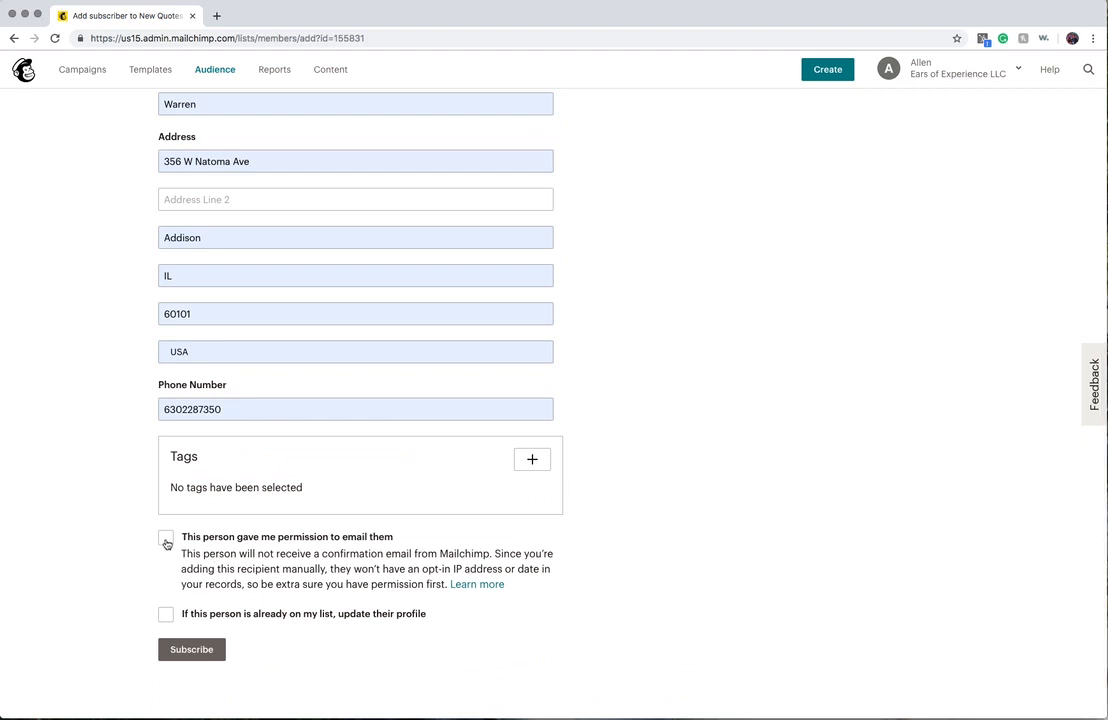
pyautogui.click(166, 542)
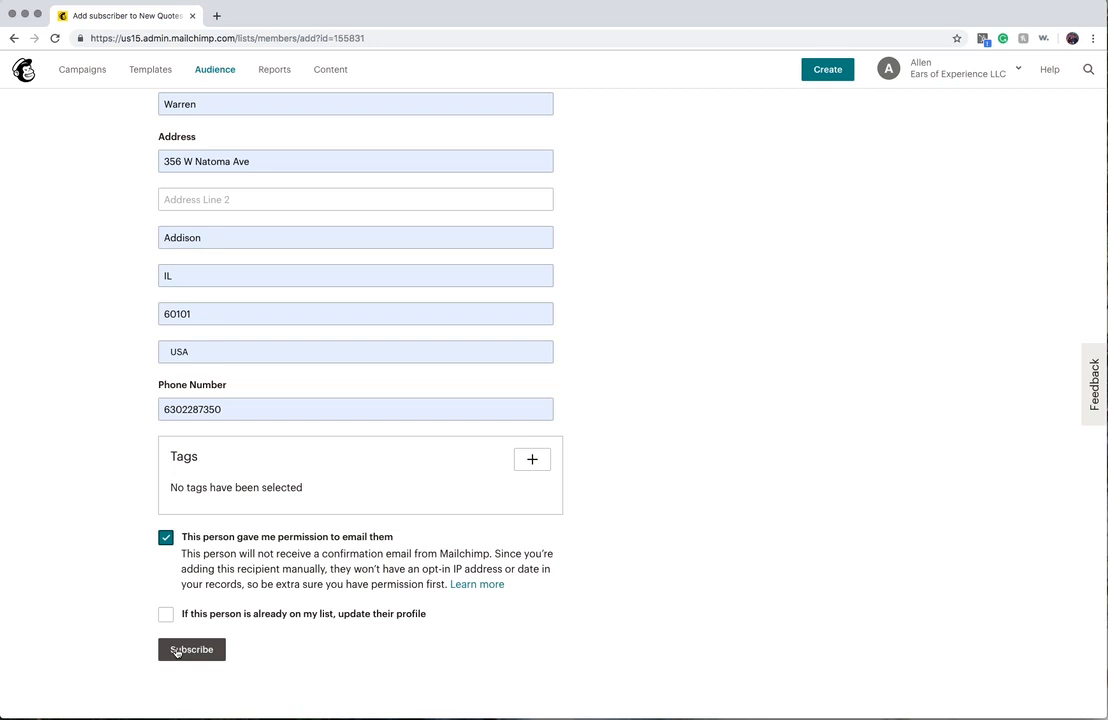
pyautogui.click(192, 650)
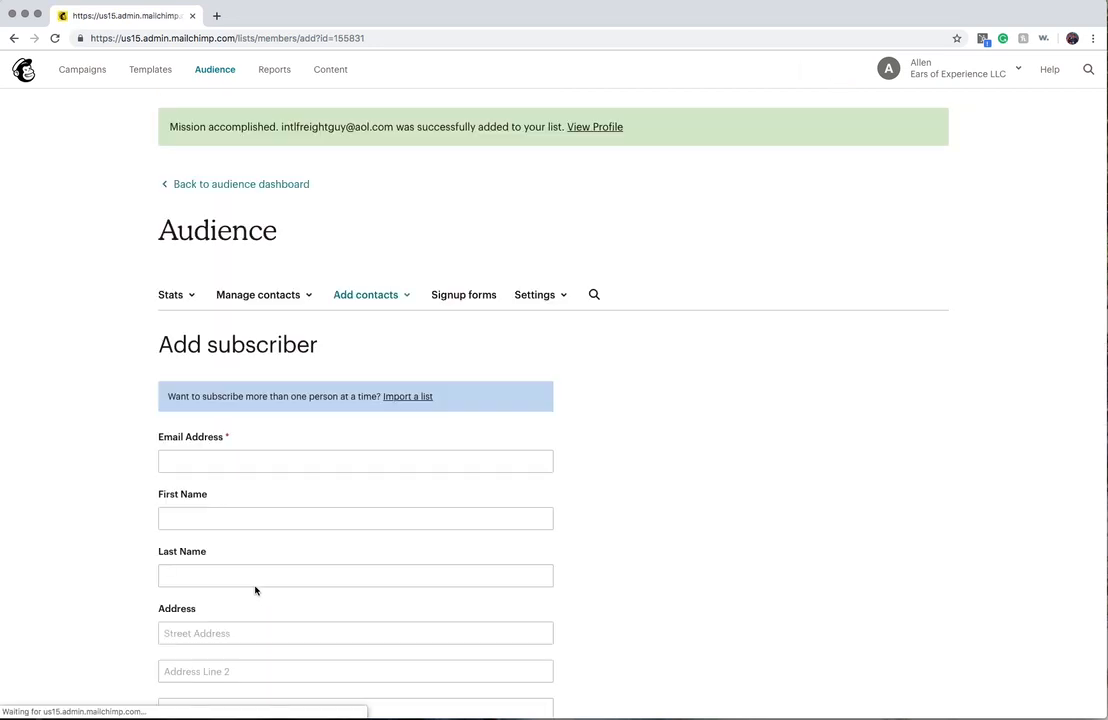
pyautogui.click(356, 460)
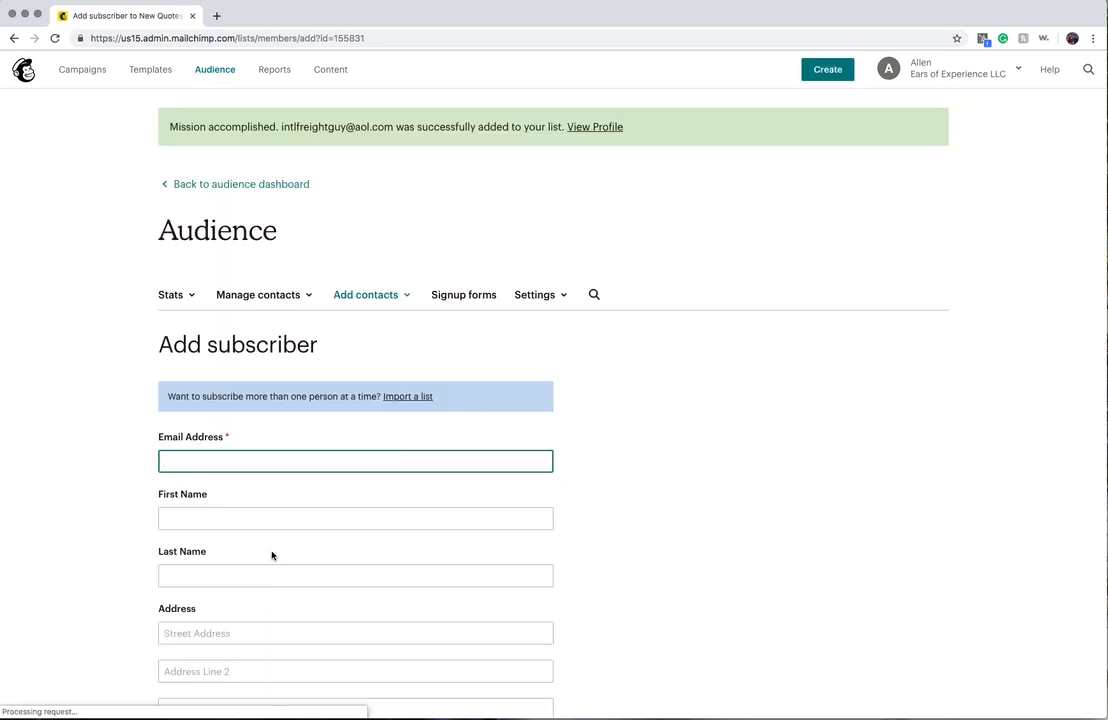
pyautogui.scroll(-3)
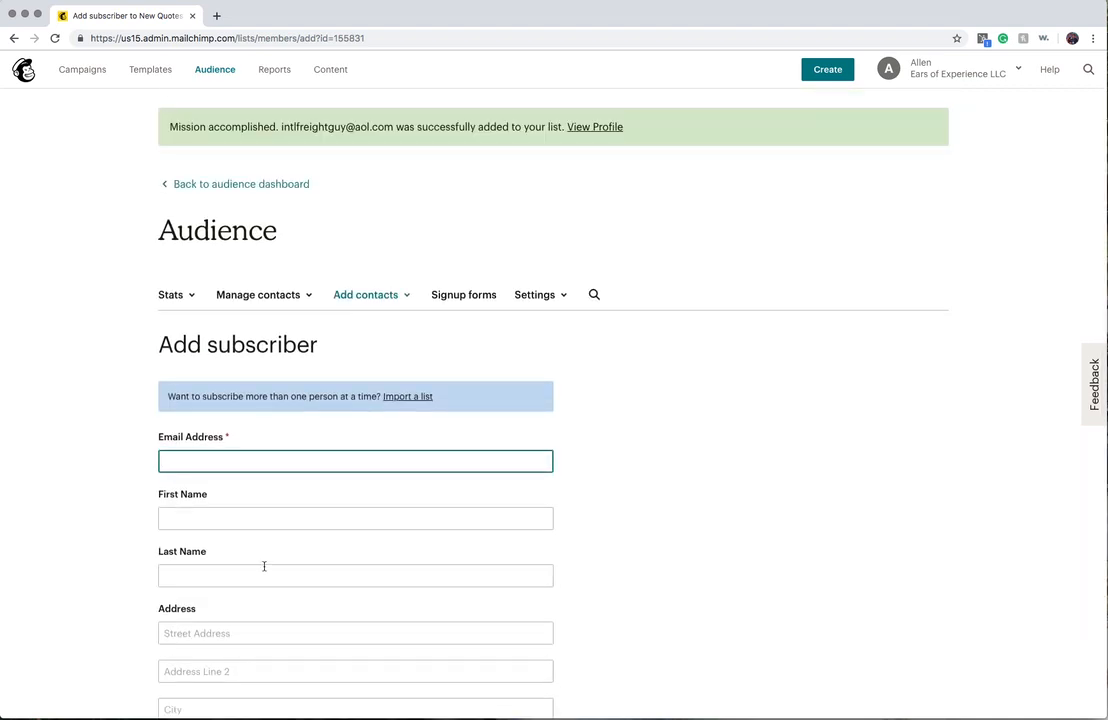
pyautogui.moveTo(250, 536)
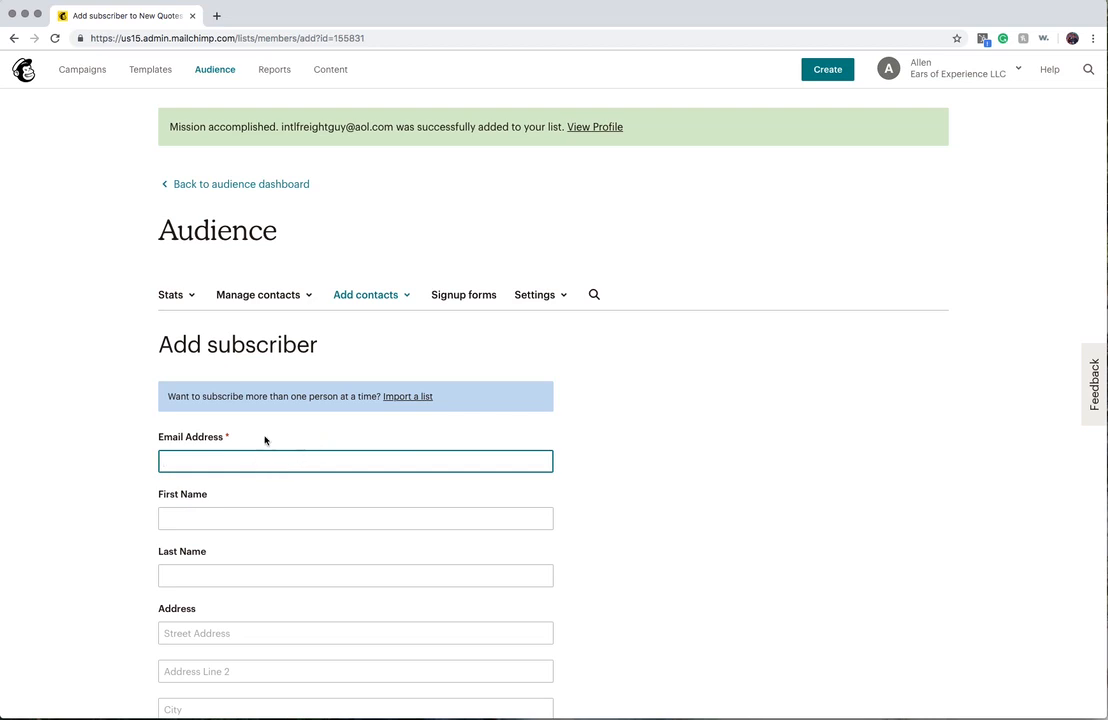
pyautogui.moveTo(292, 314)
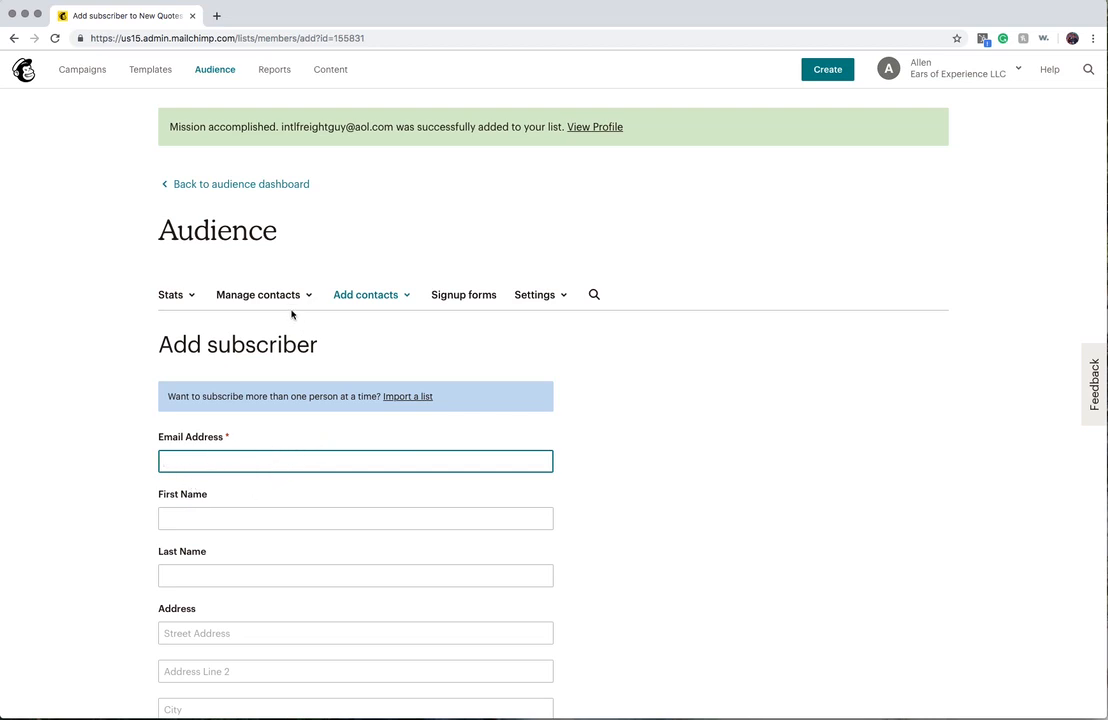
# View all contacts in New Quotes, showing its single subscribed contact.
pyautogui.click(258, 294)
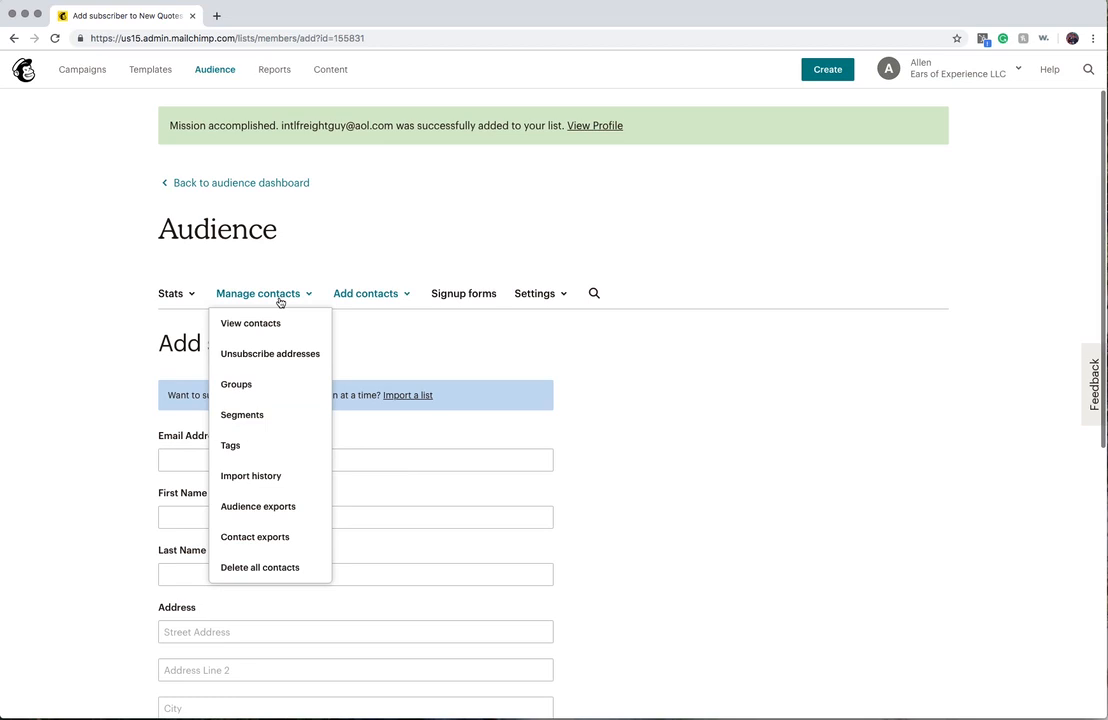
pyautogui.click(250, 324)
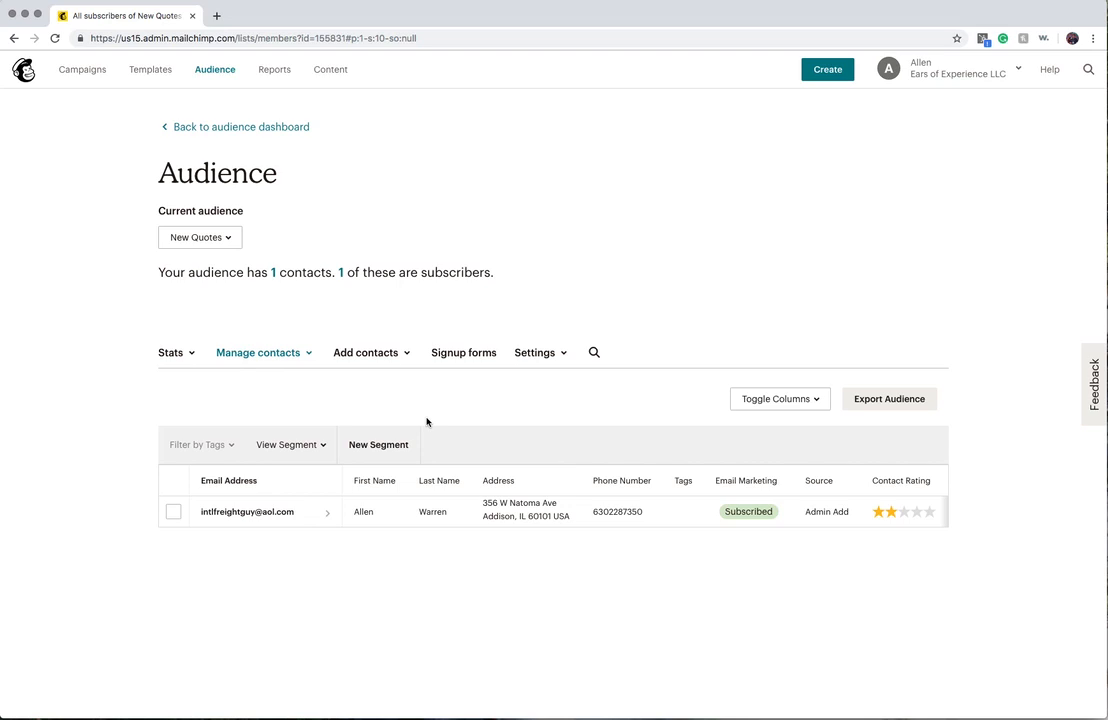
pyautogui.moveTo(284, 314)
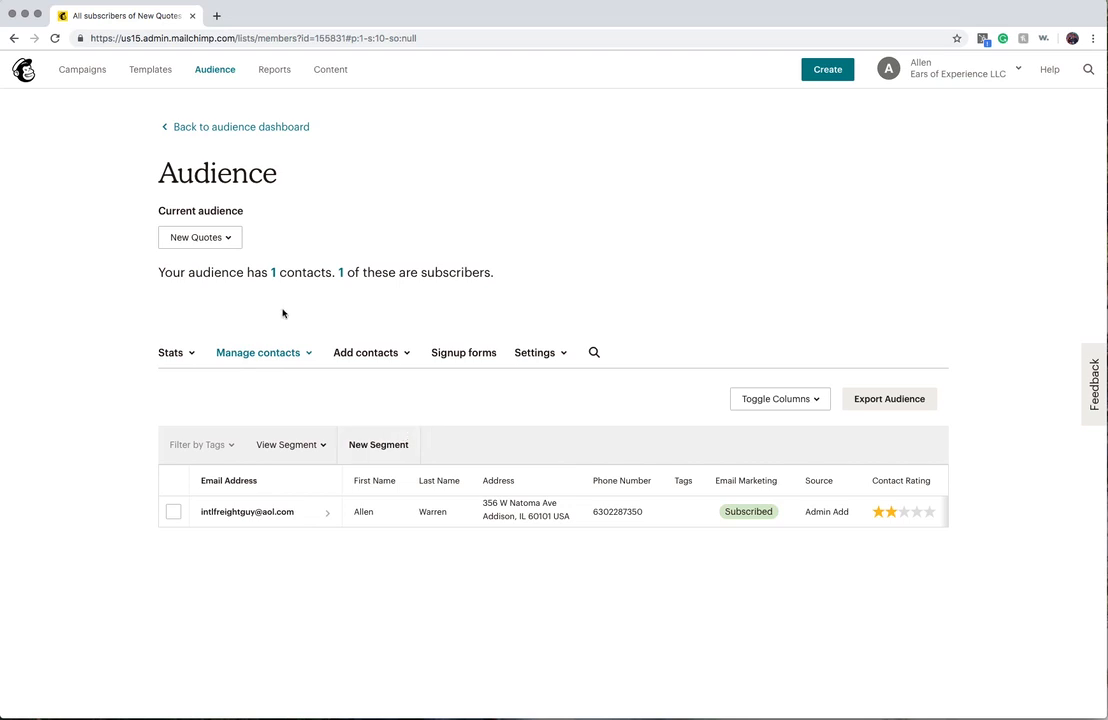
pyautogui.moveTo(236, 252)
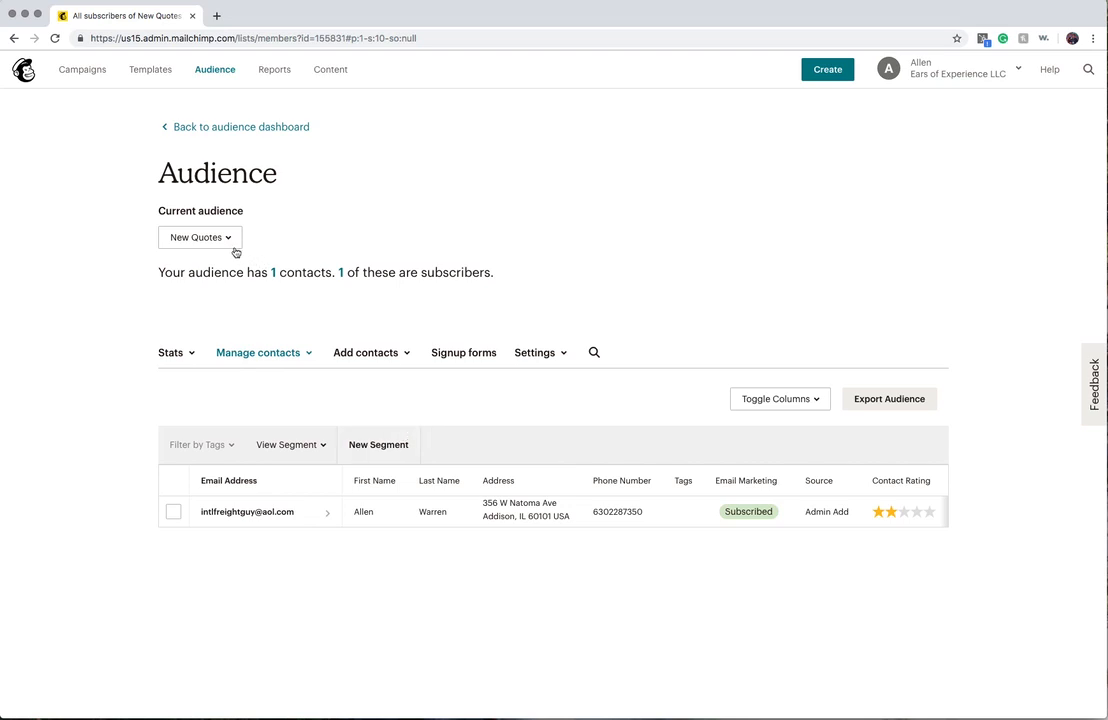
pyautogui.moveTo(236, 398)
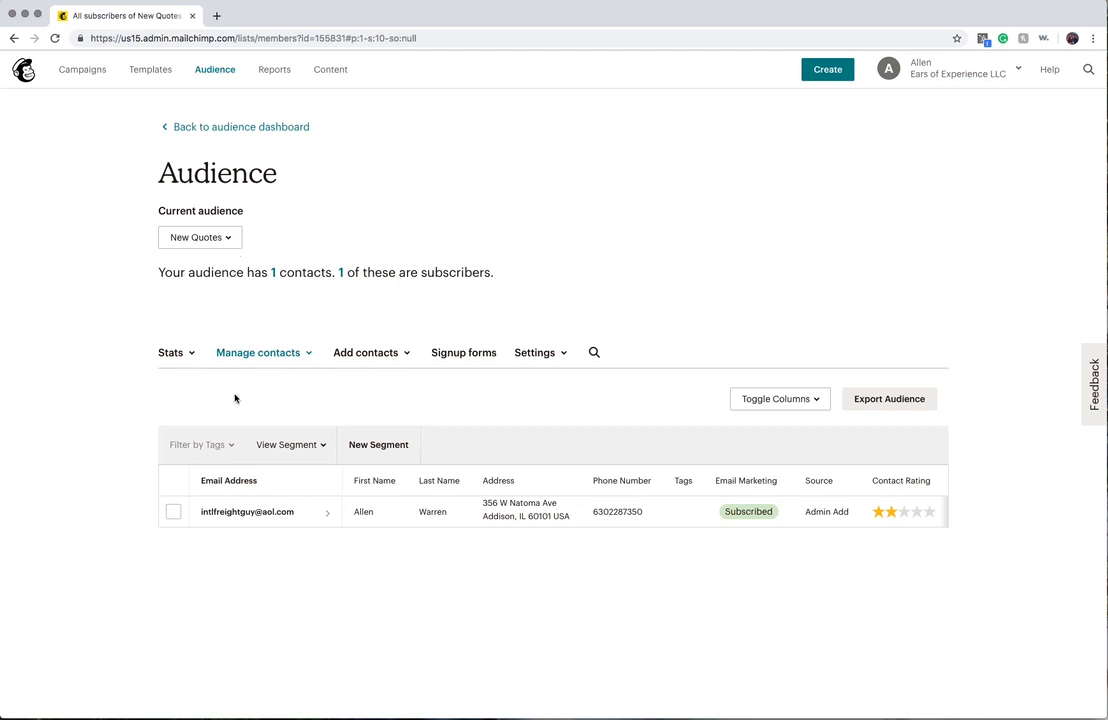
pyautogui.moveTo(566, 514)
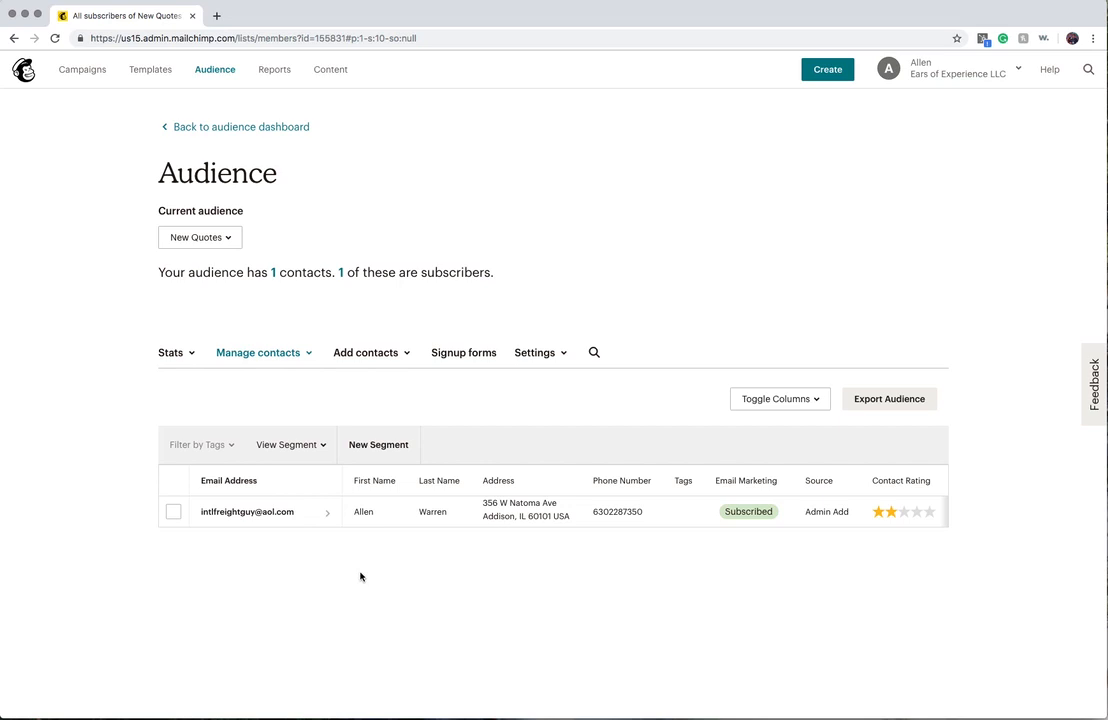
pyautogui.moveTo(362, 576)
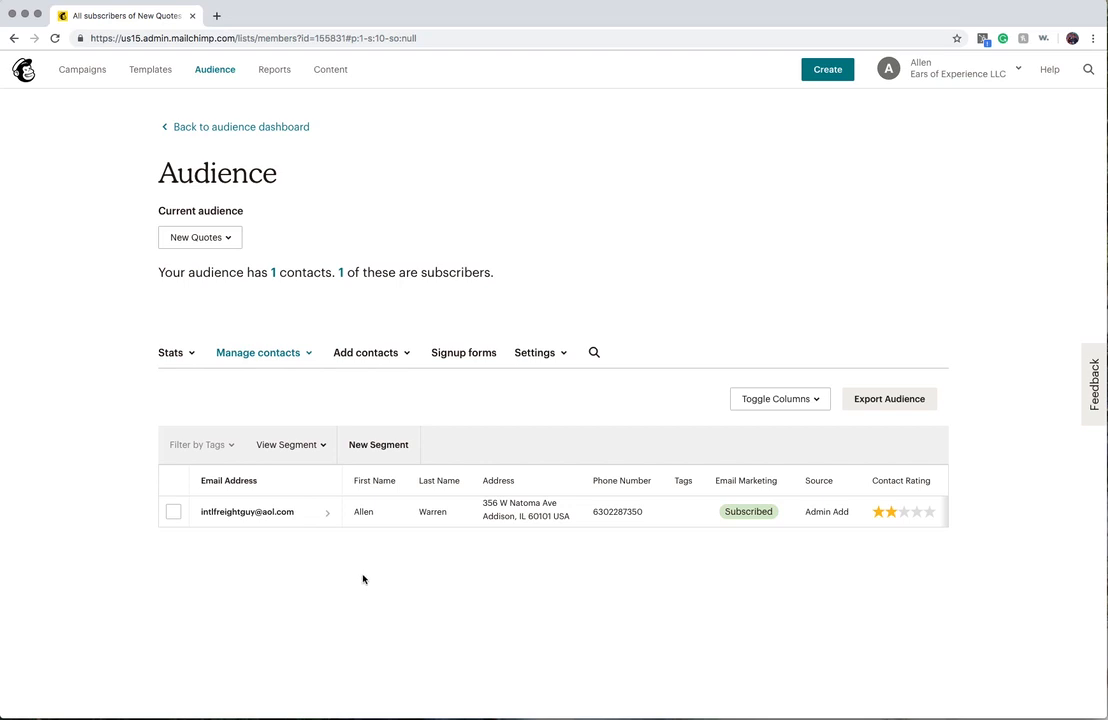
pyautogui.moveTo(356, 586)
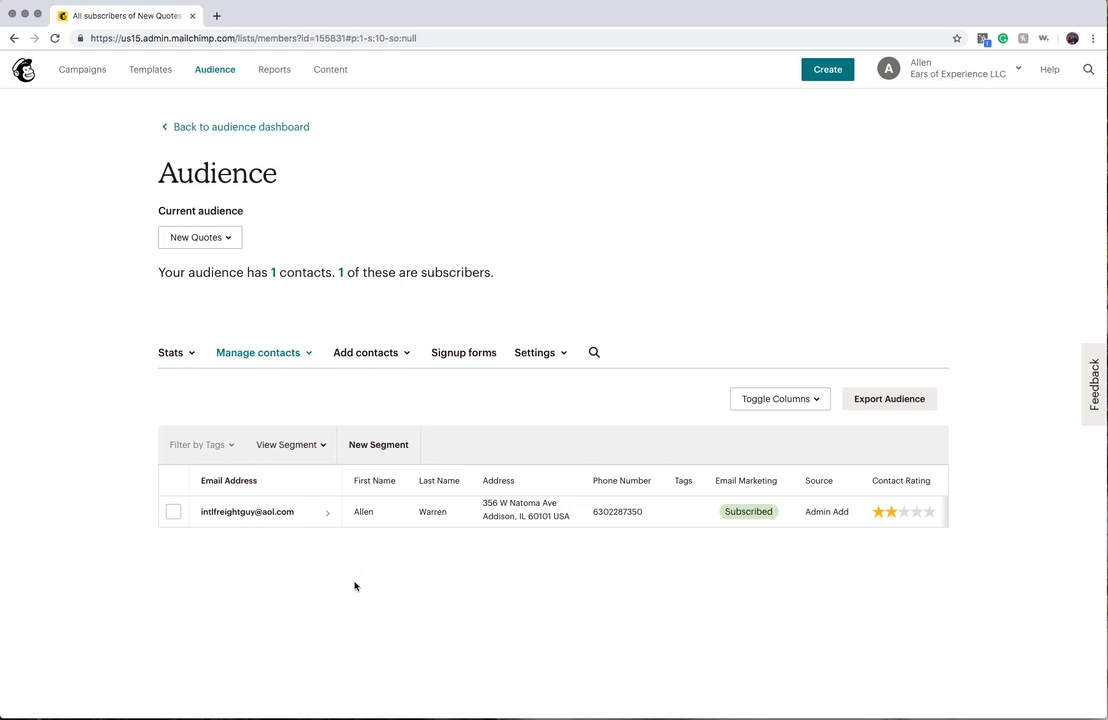
pyautogui.moveTo(364, 578)
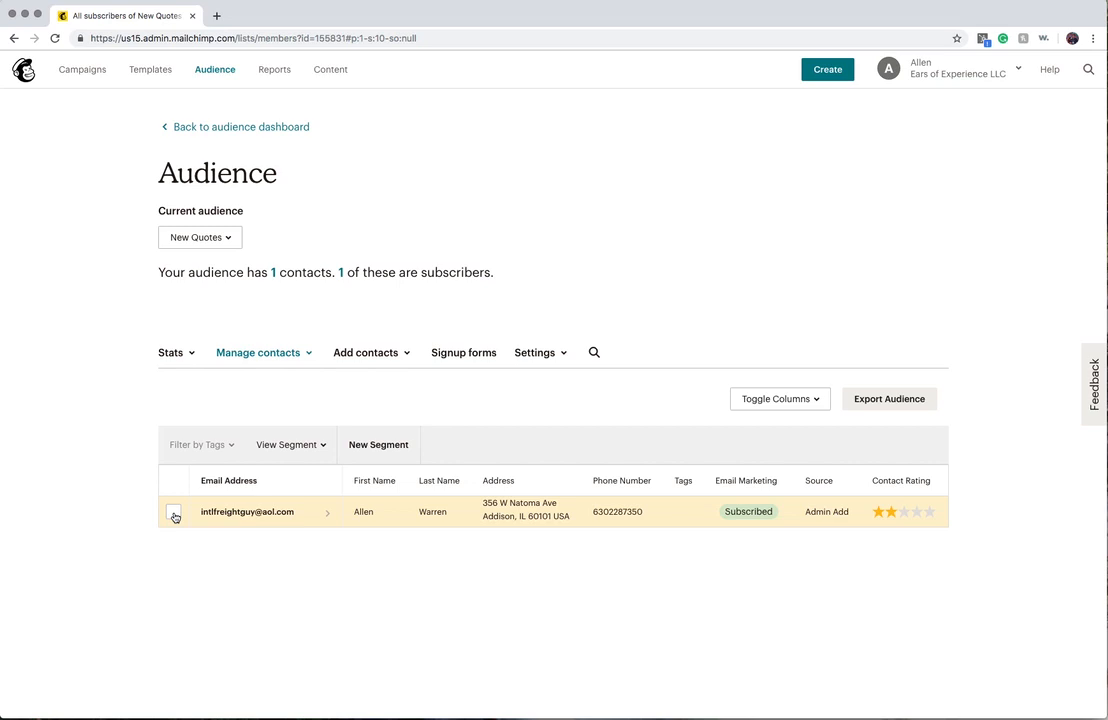
# Select the lone contact and show its bulk Actions menu with move and copy to list.
pyautogui.click(174, 512)
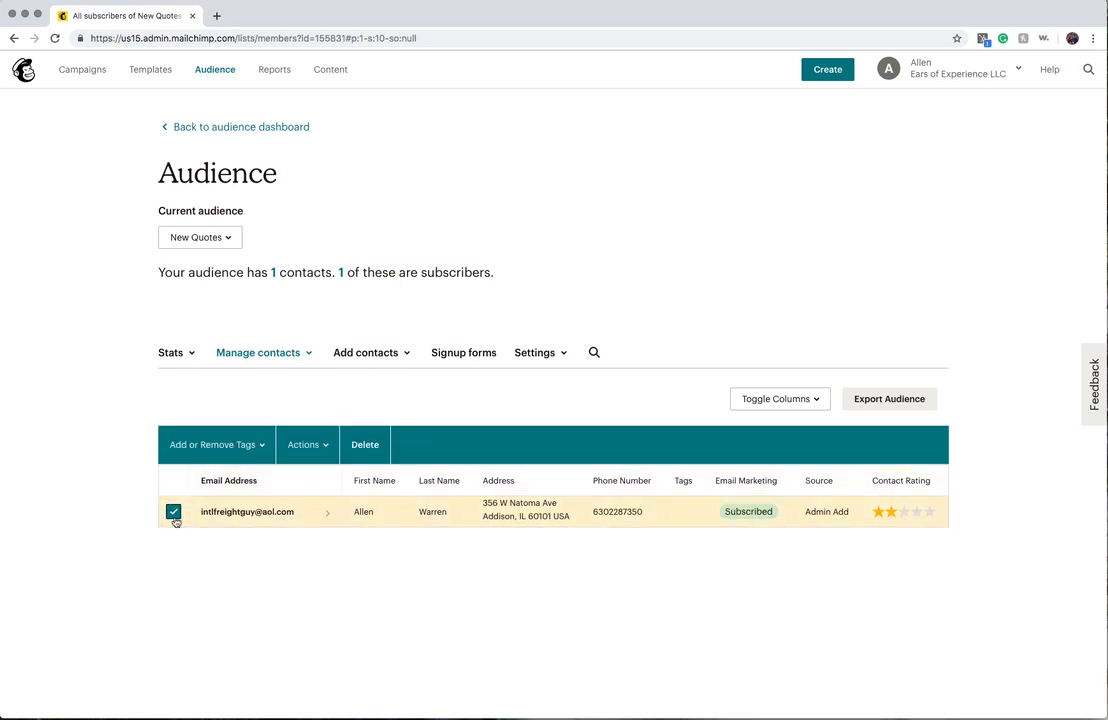
pyautogui.moveTo(252, 516)
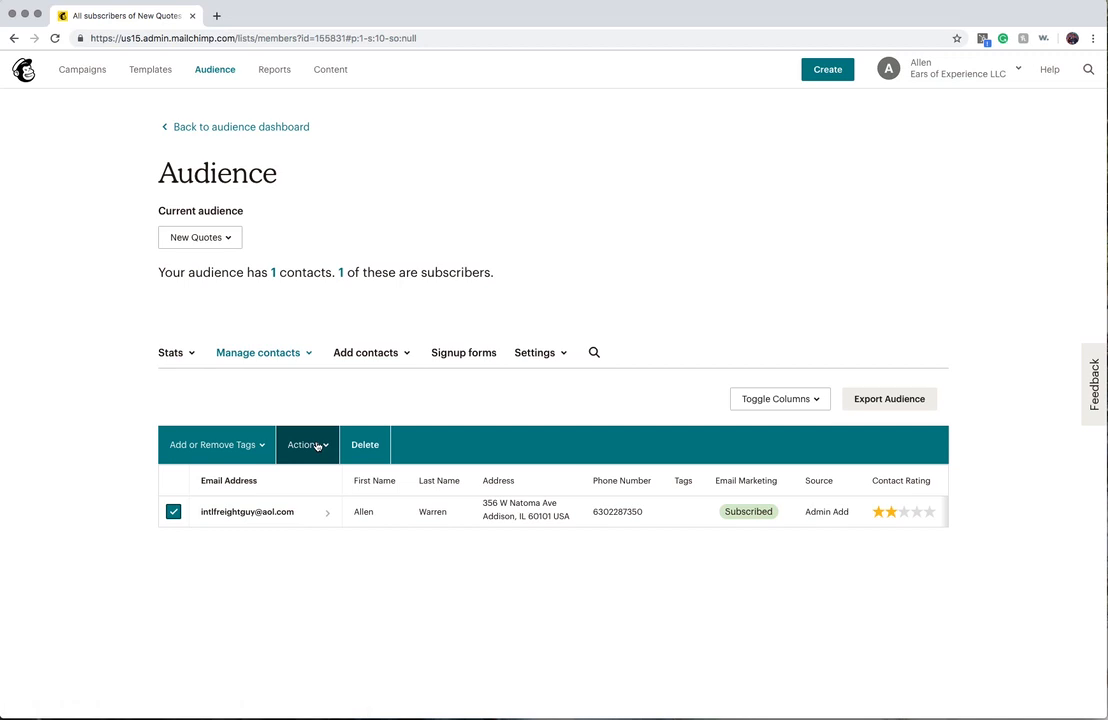
pyautogui.click(308, 444)
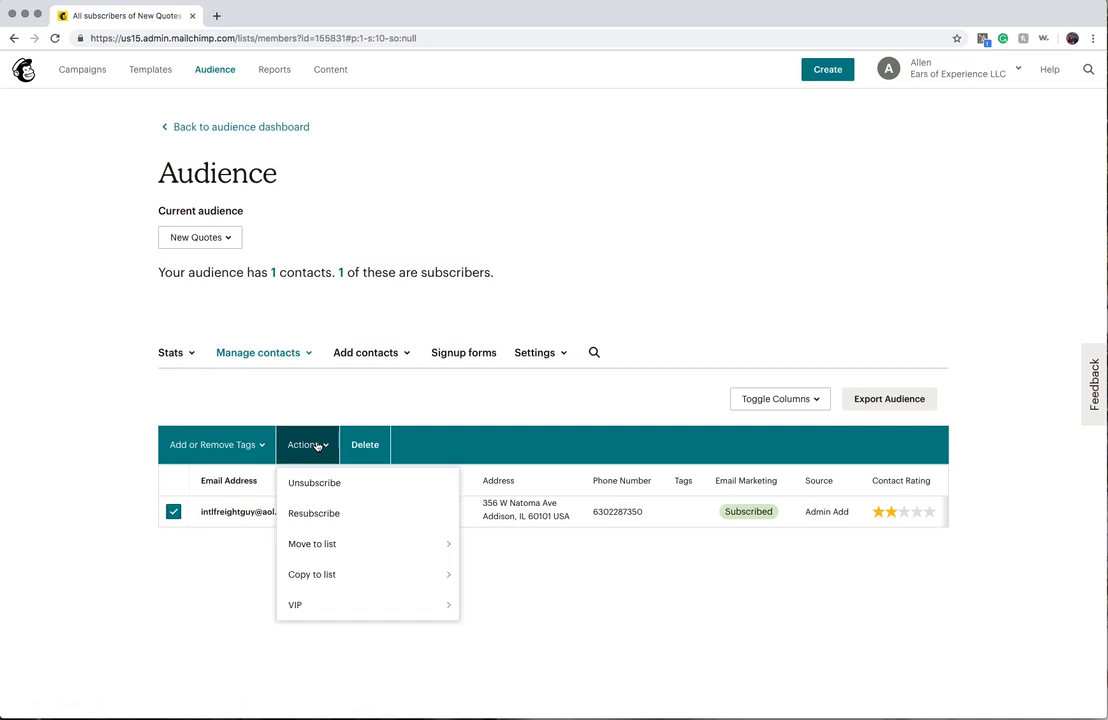
pyautogui.moveTo(312, 544)
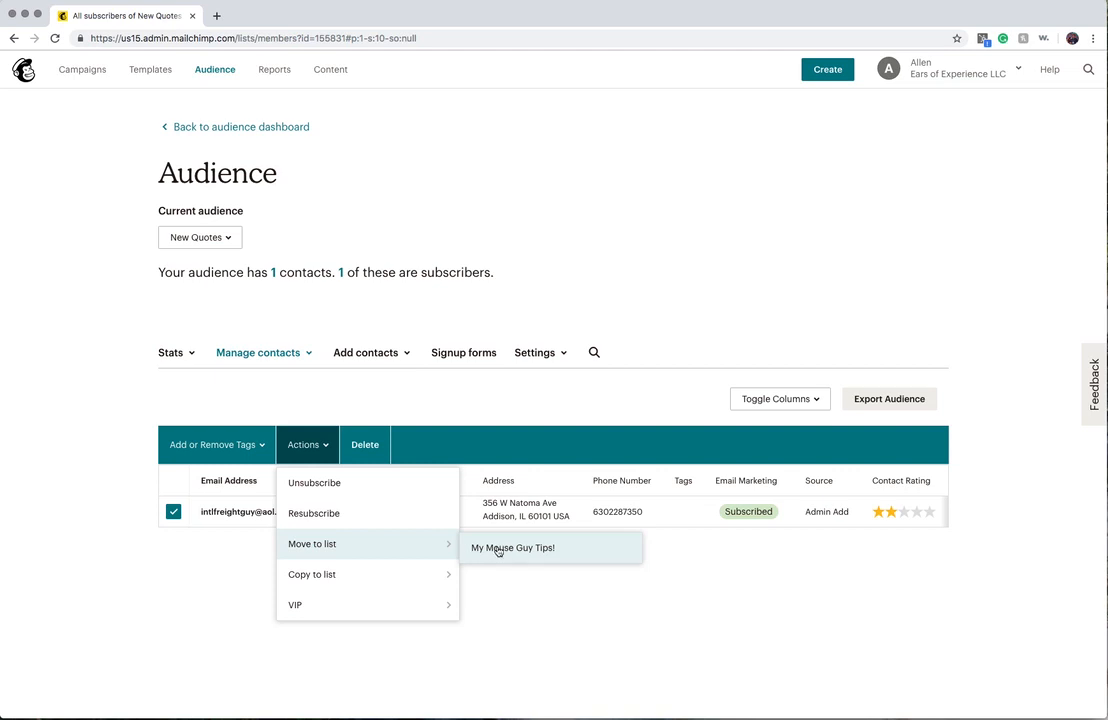
pyautogui.moveTo(526, 560)
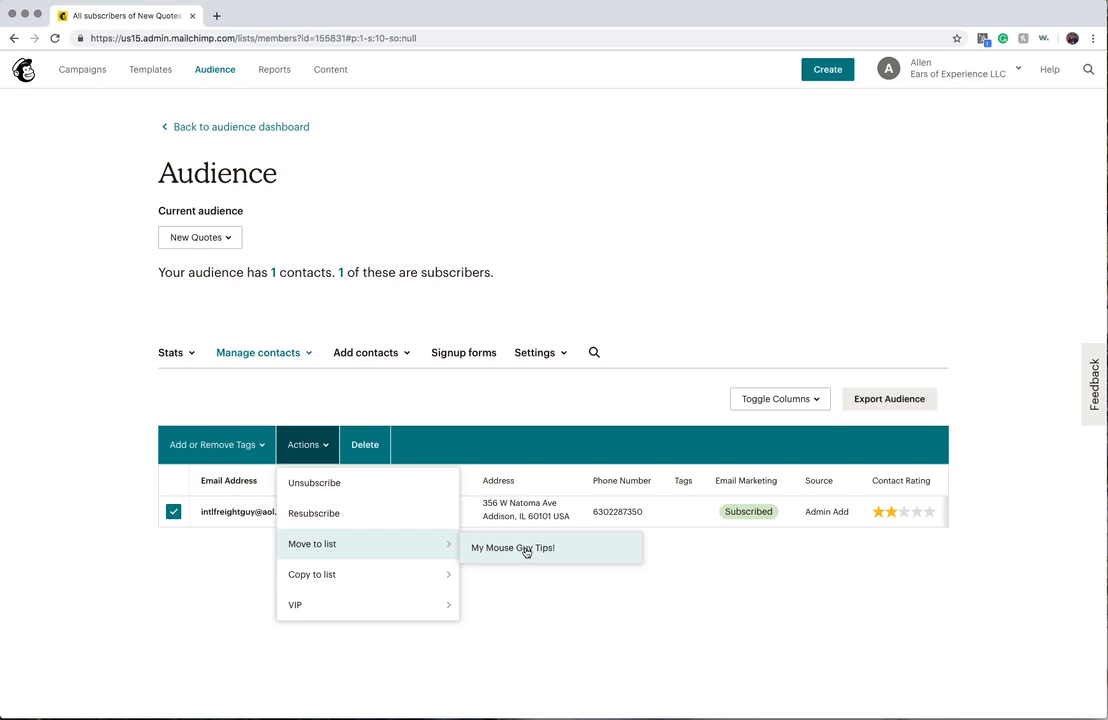
pyautogui.moveTo(388, 550)
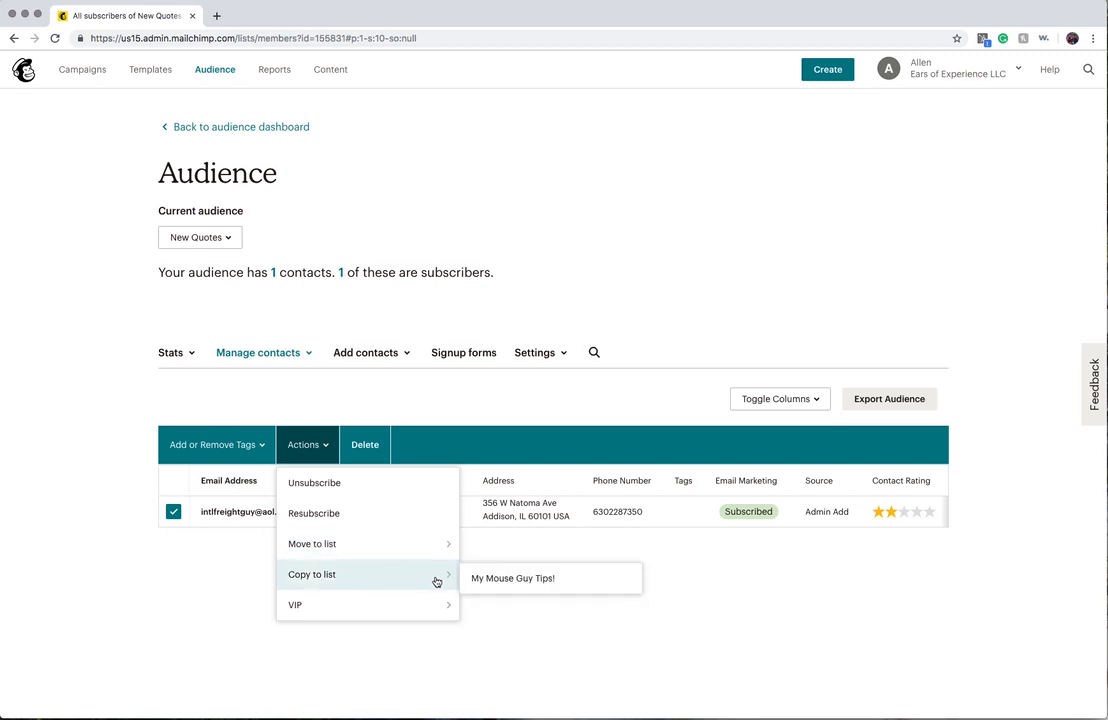
pyautogui.moveTo(530, 584)
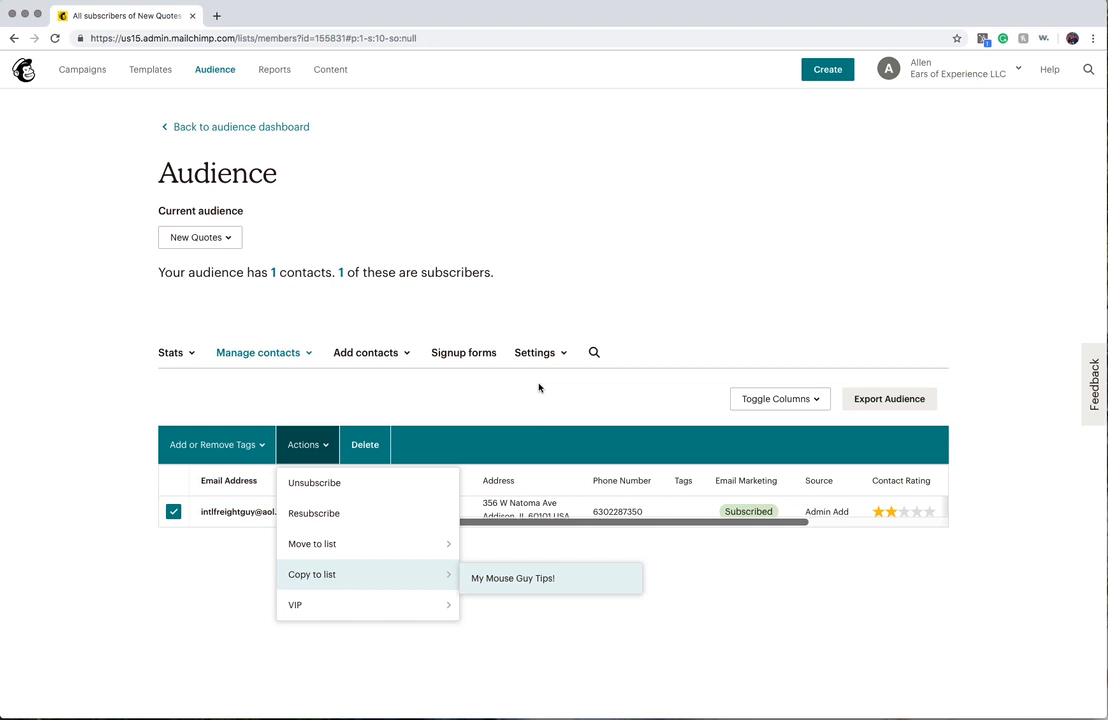
pyautogui.moveTo(344, 482)
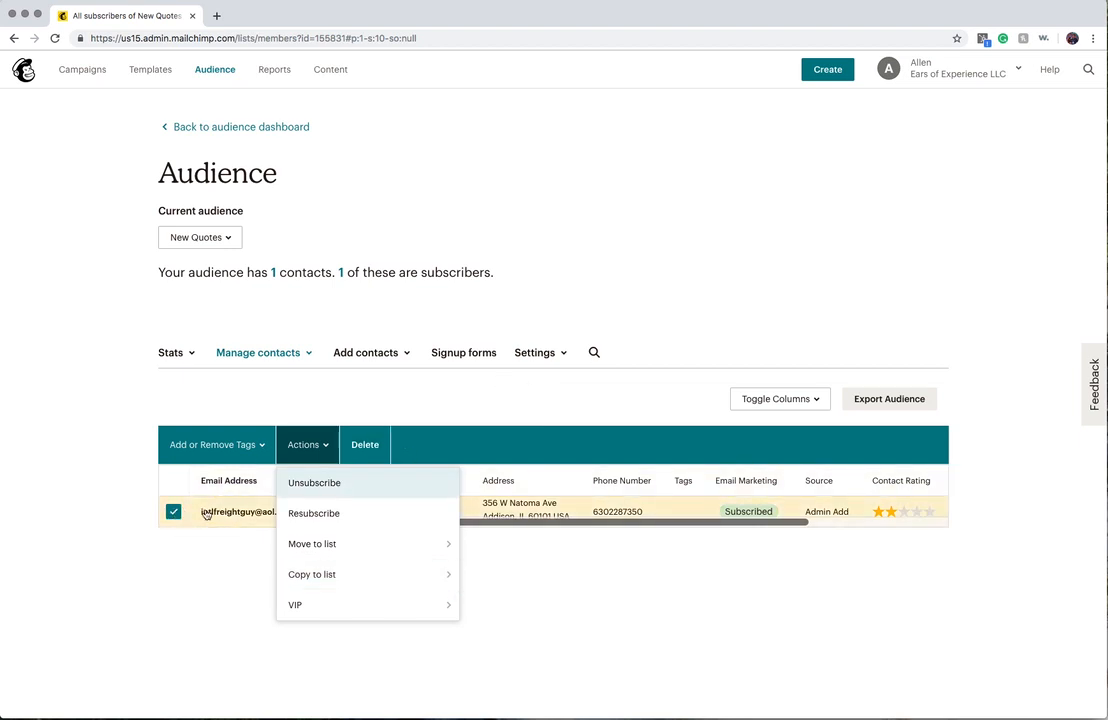
# Delete the contact, confirming with 'DELETE', leaving New Quotes empty.
pyautogui.click(364, 444)
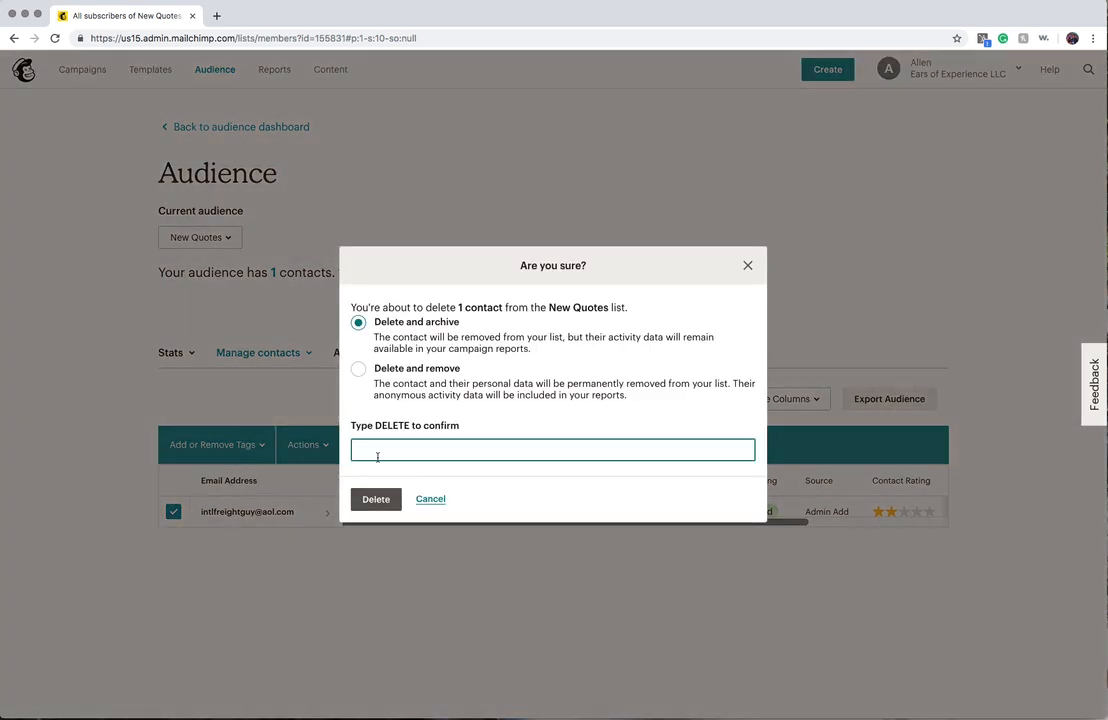
pyautogui.write('DELETE')
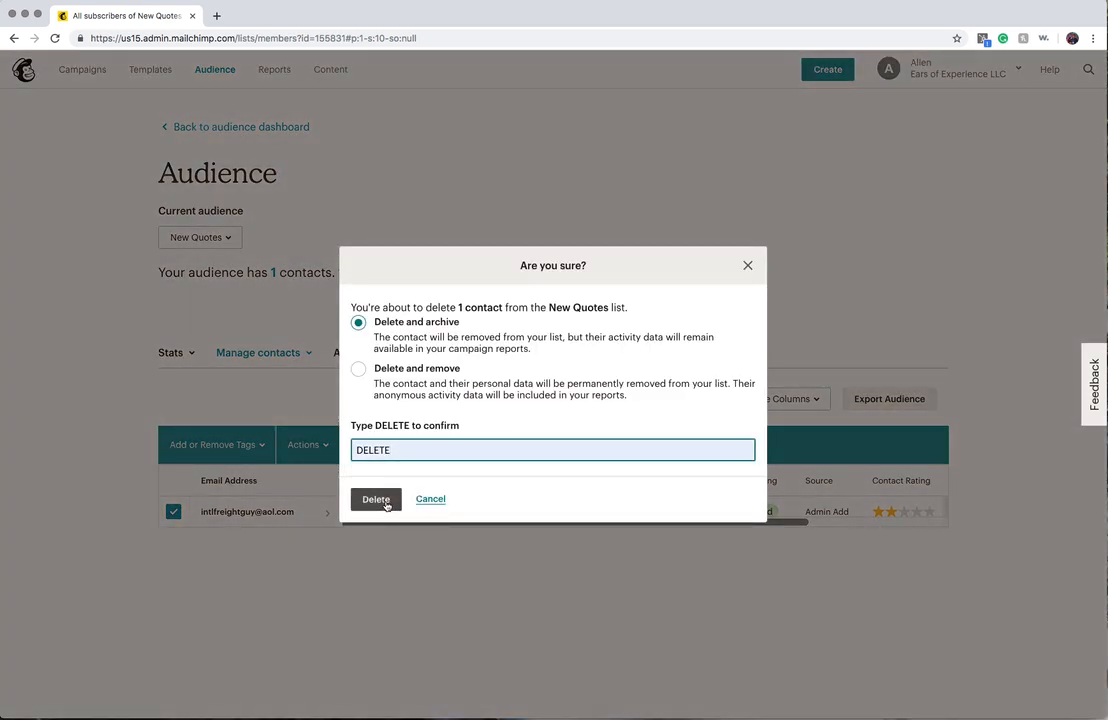
pyautogui.click(376, 500)
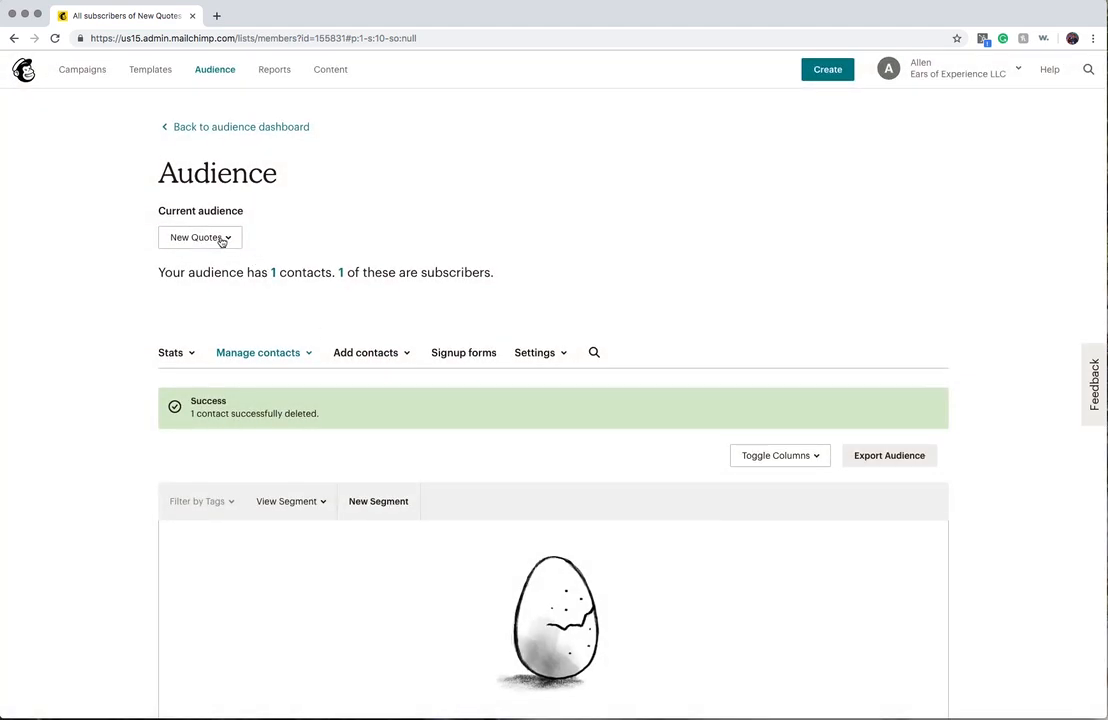
# Switch the current audience to My Mouse Guy Tips! to load its contacts page.
pyautogui.click(200, 236)
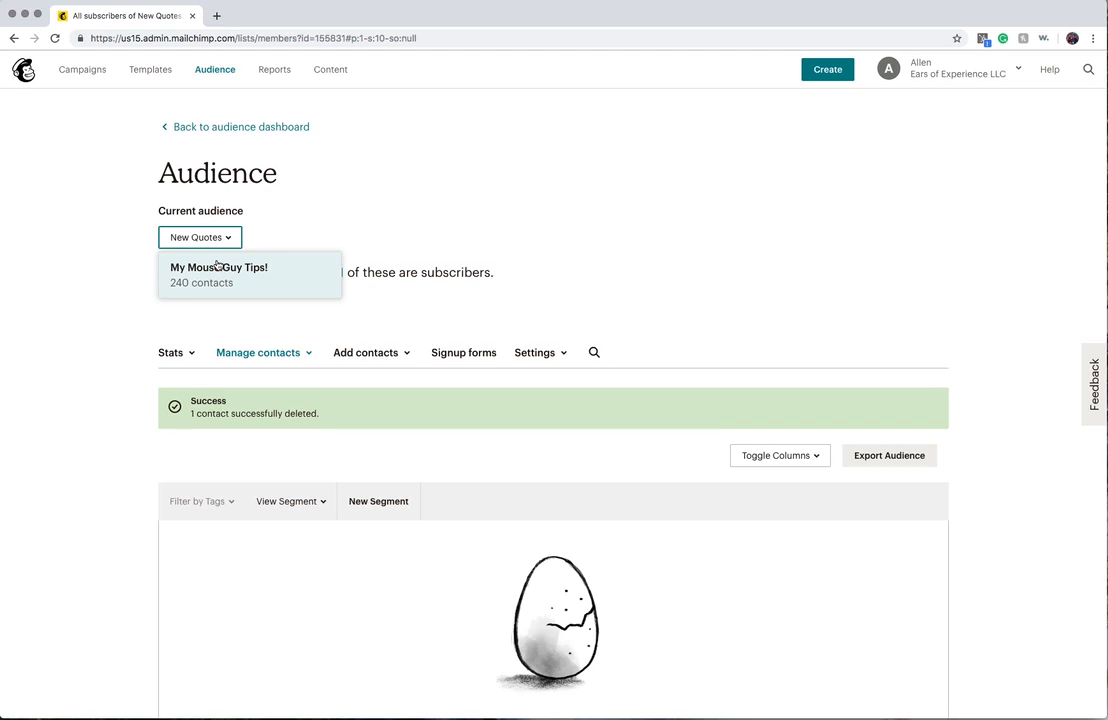
pyautogui.click(220, 268)
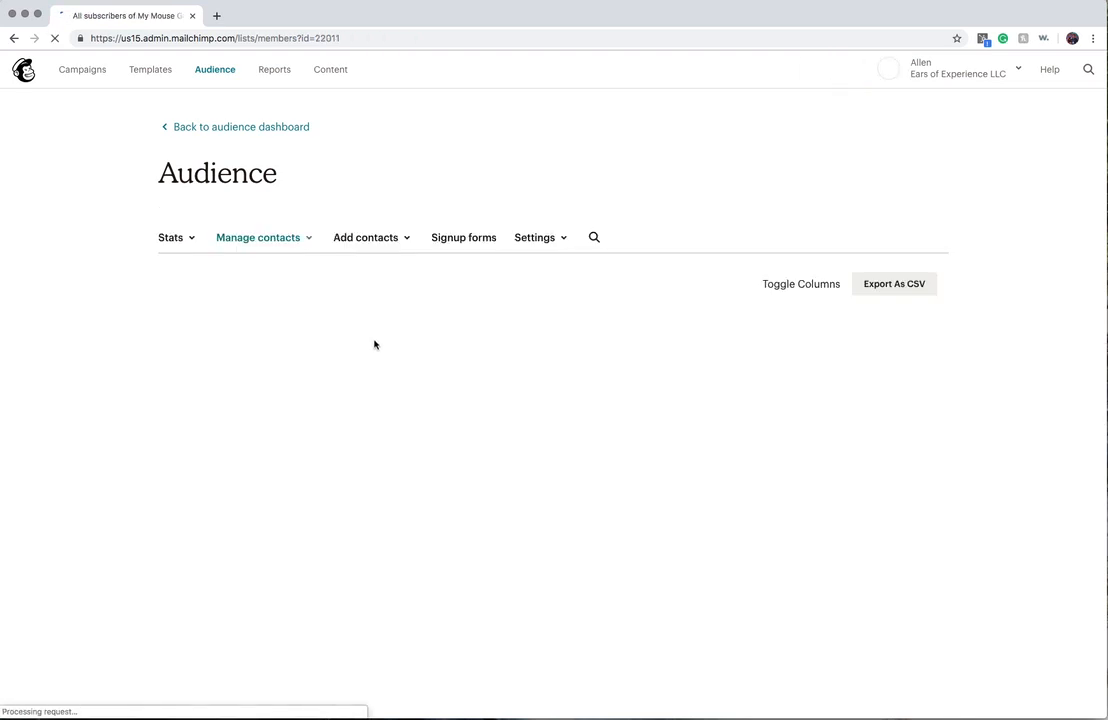